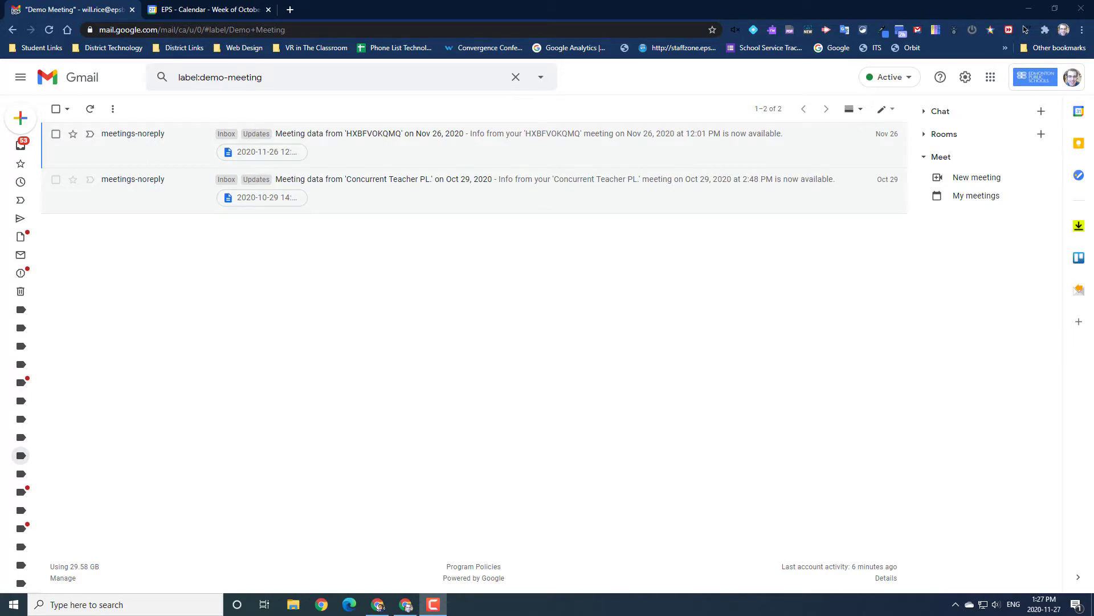
mouse_move(1043, 603)
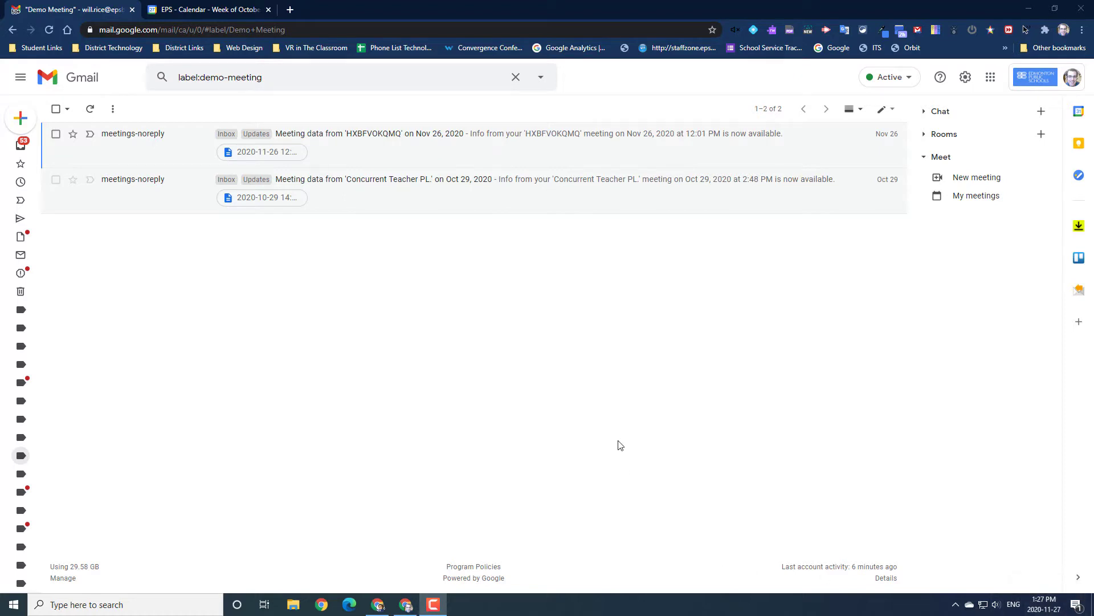
mouse_move(600, 360)
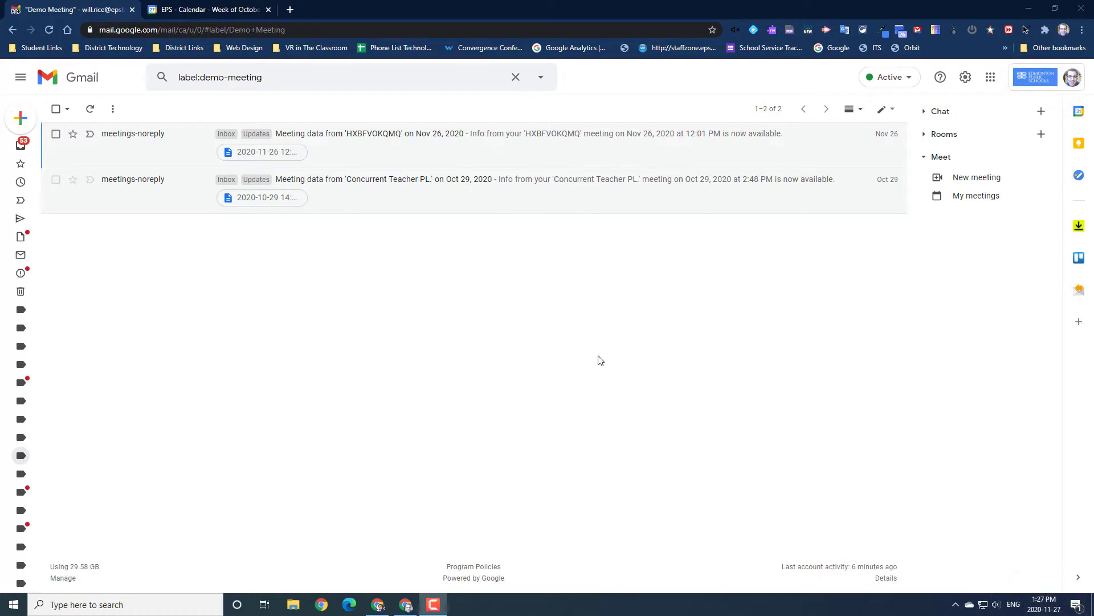
mouse_move(598, 326)
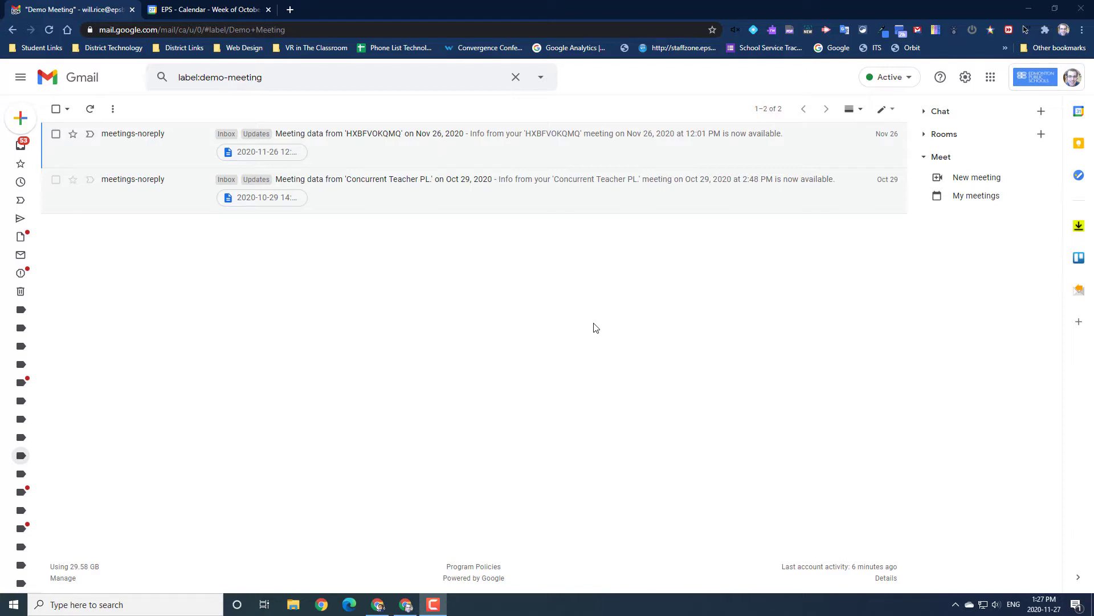
mouse_move(574, 338)
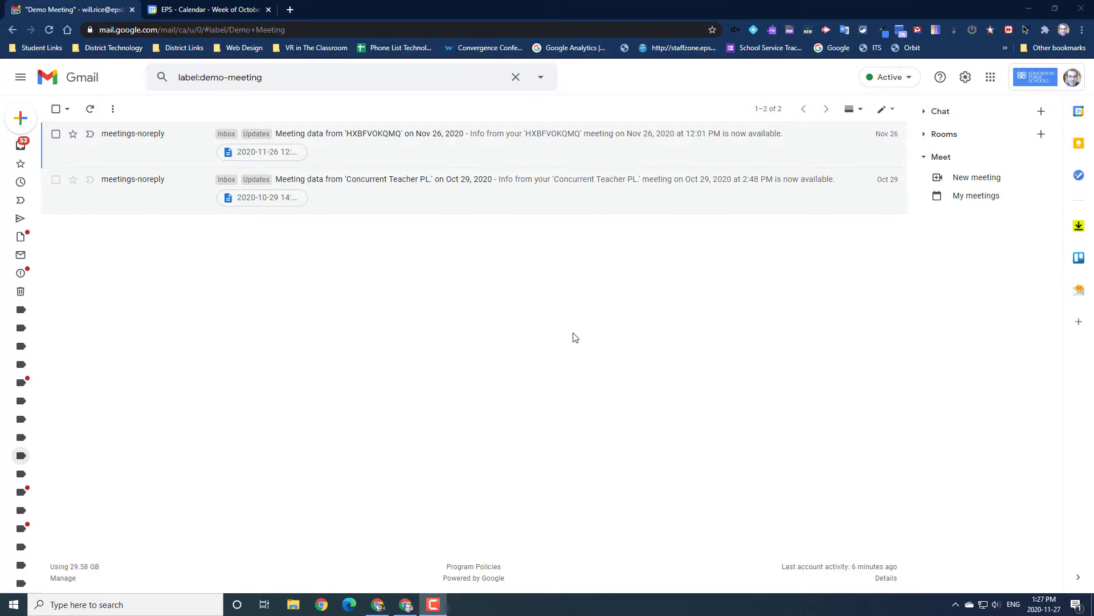
mouse_move(569, 344)
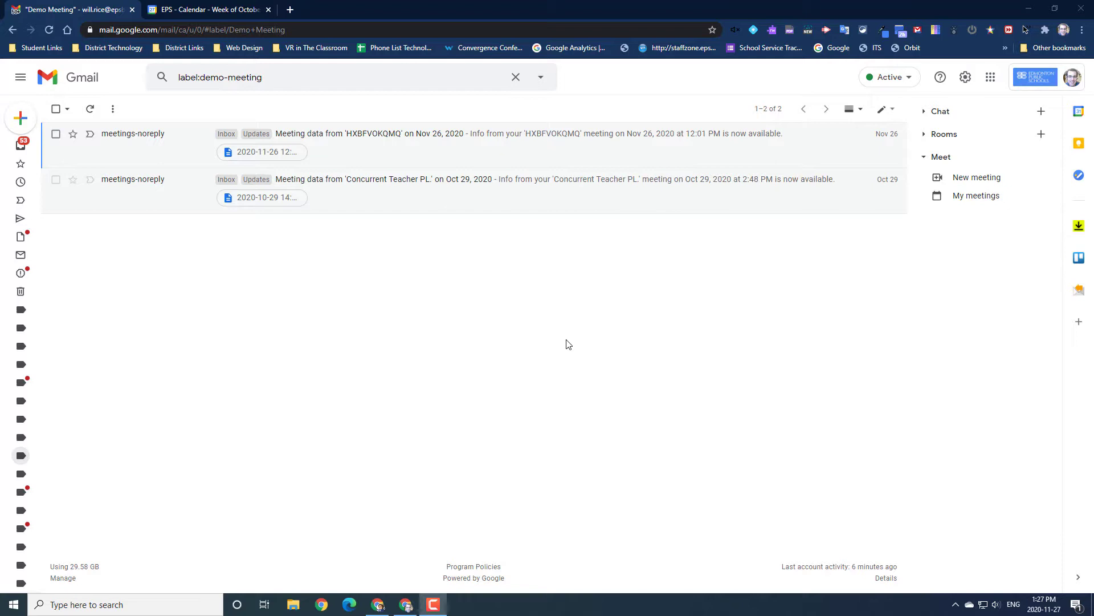
mouse_move(568, 347)
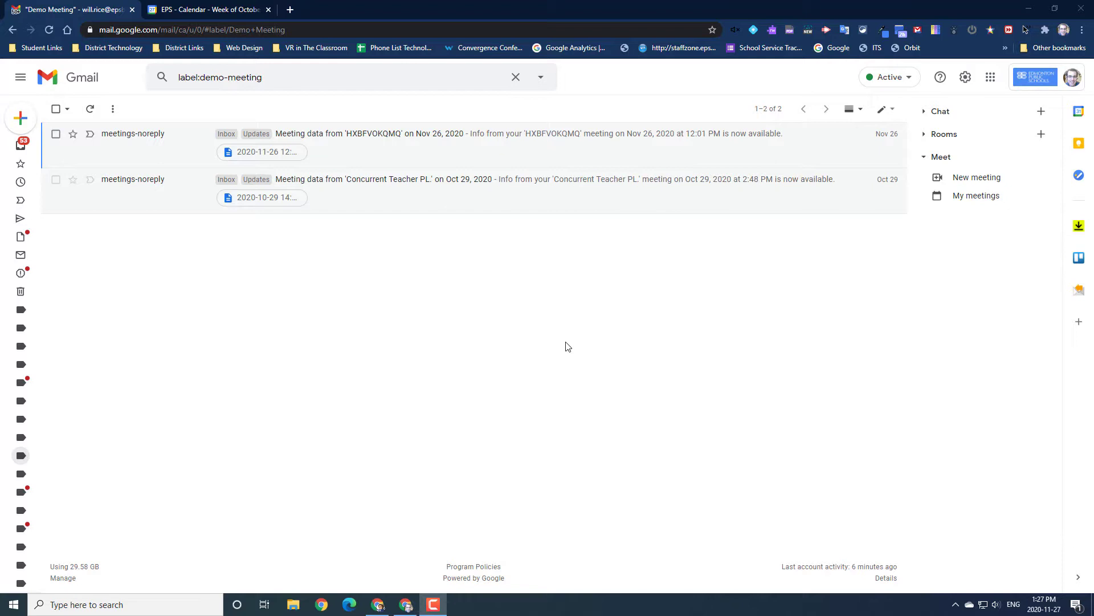
mouse_move(568, 346)
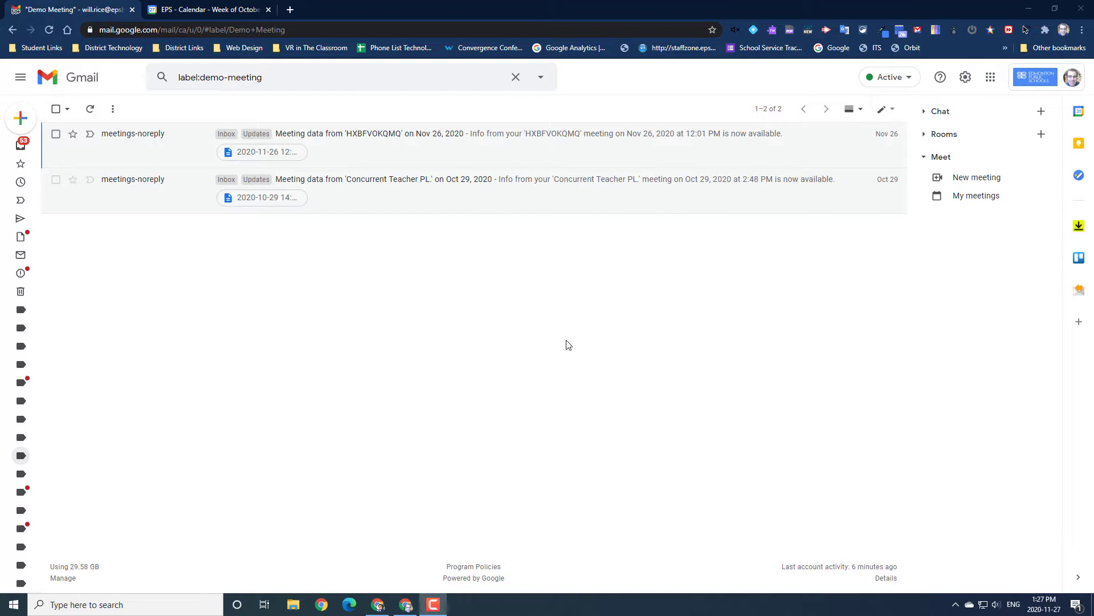
mouse_move(564, 354)
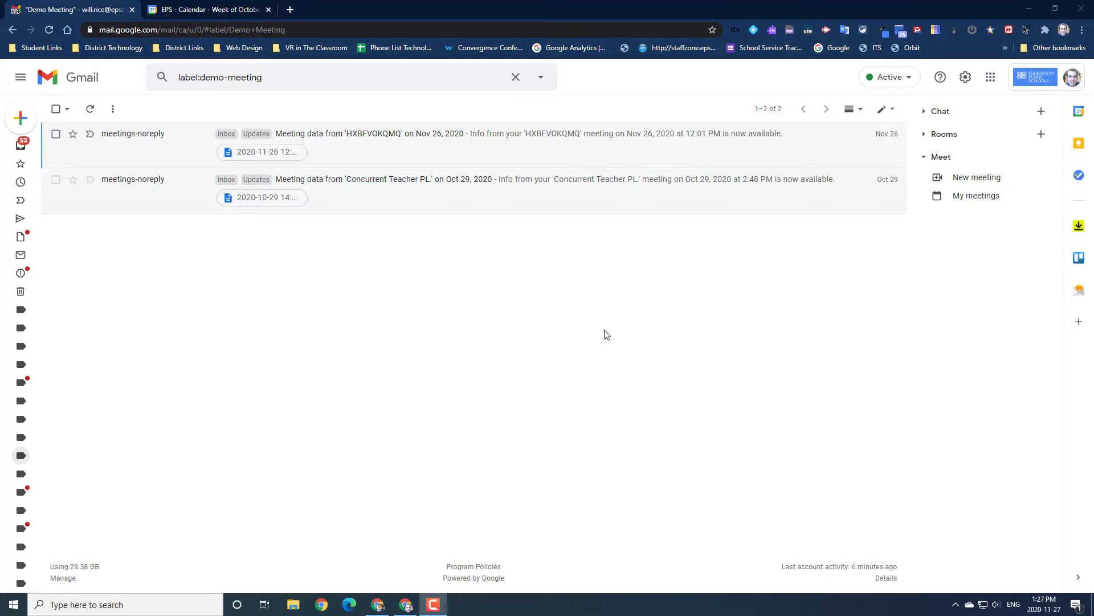
mouse_move(613, 332)
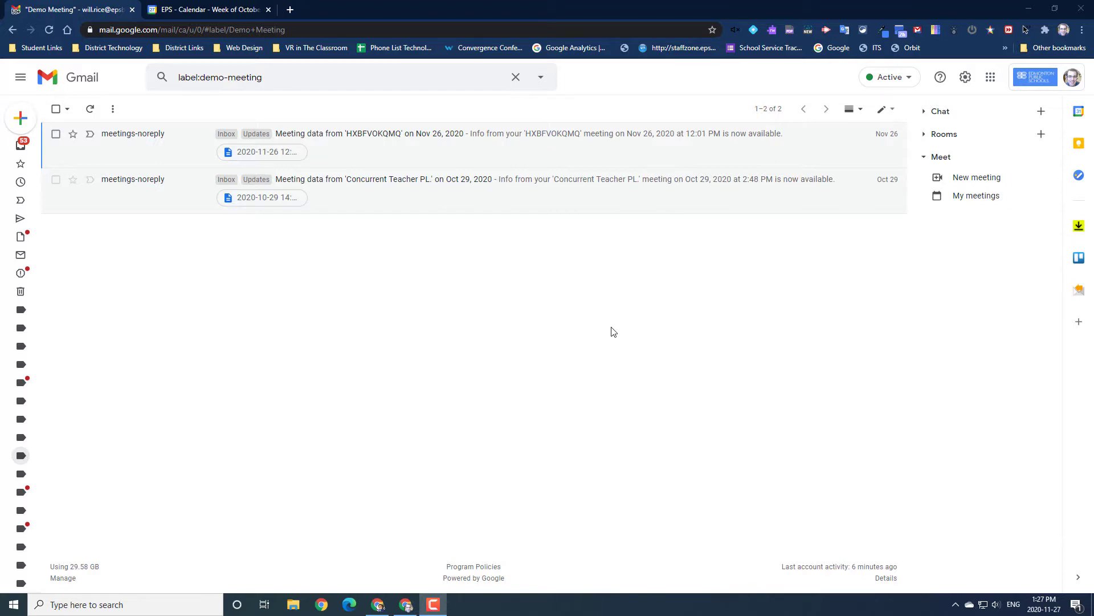
mouse_move(589, 306)
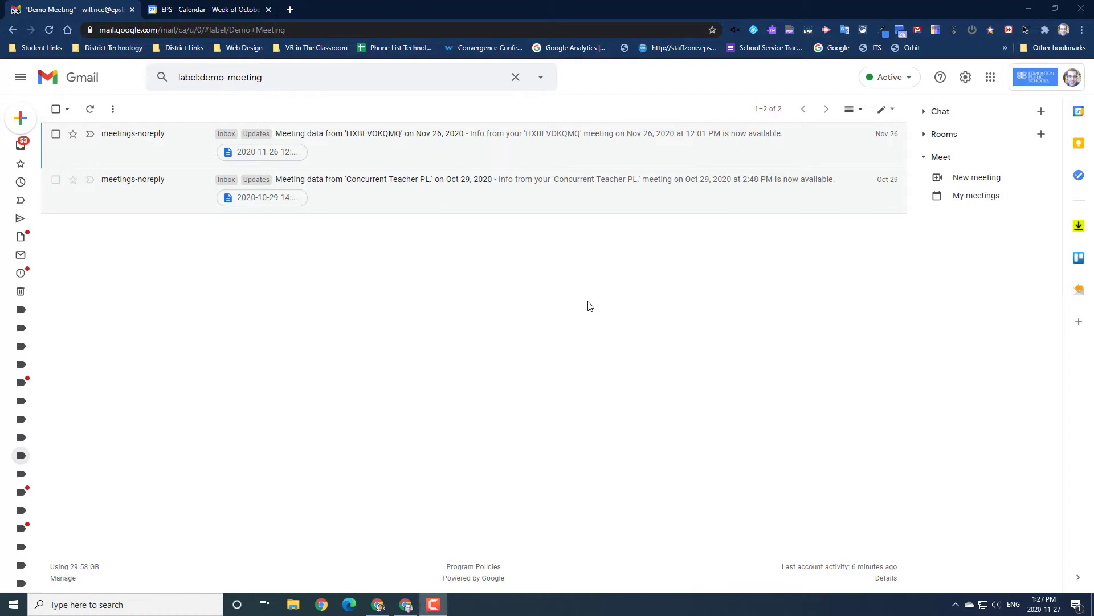
mouse_move(531, 295)
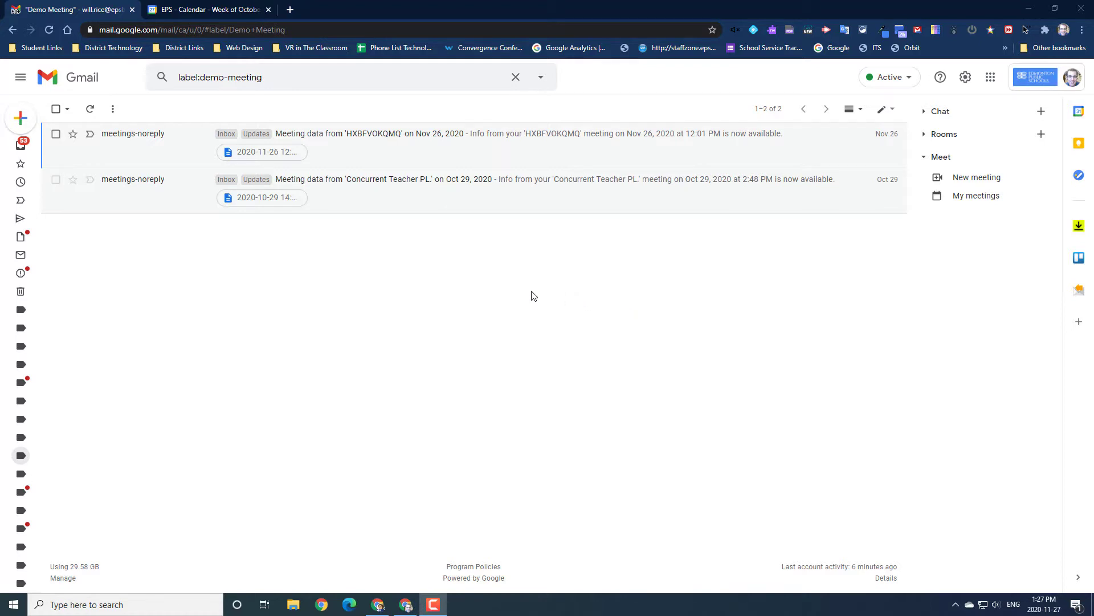
mouse_move(528, 294)
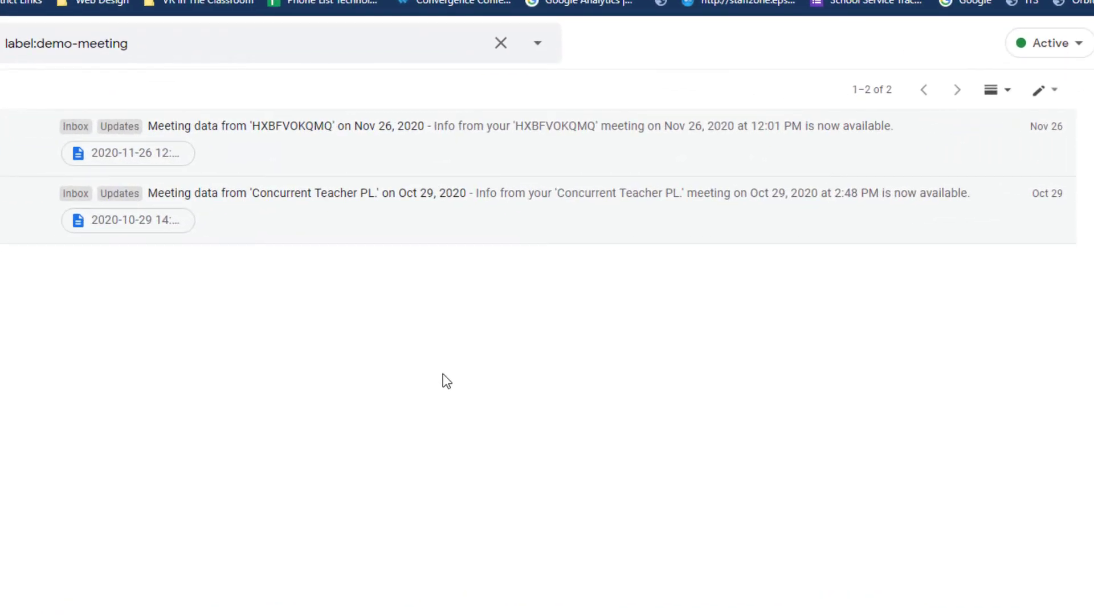
mouse_move(403, 166)
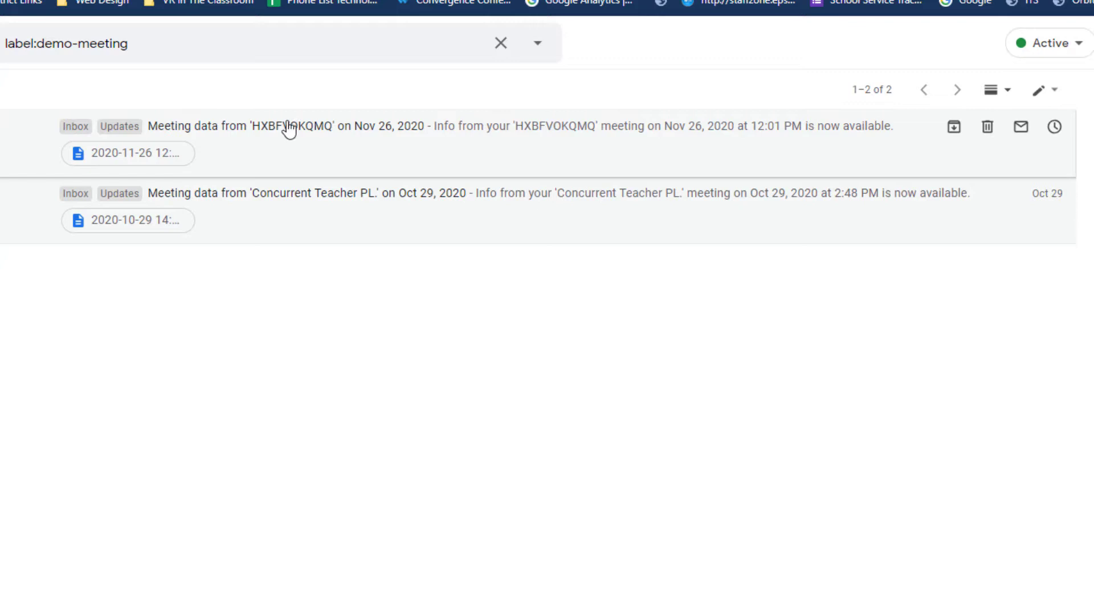
mouse_move(289, 193)
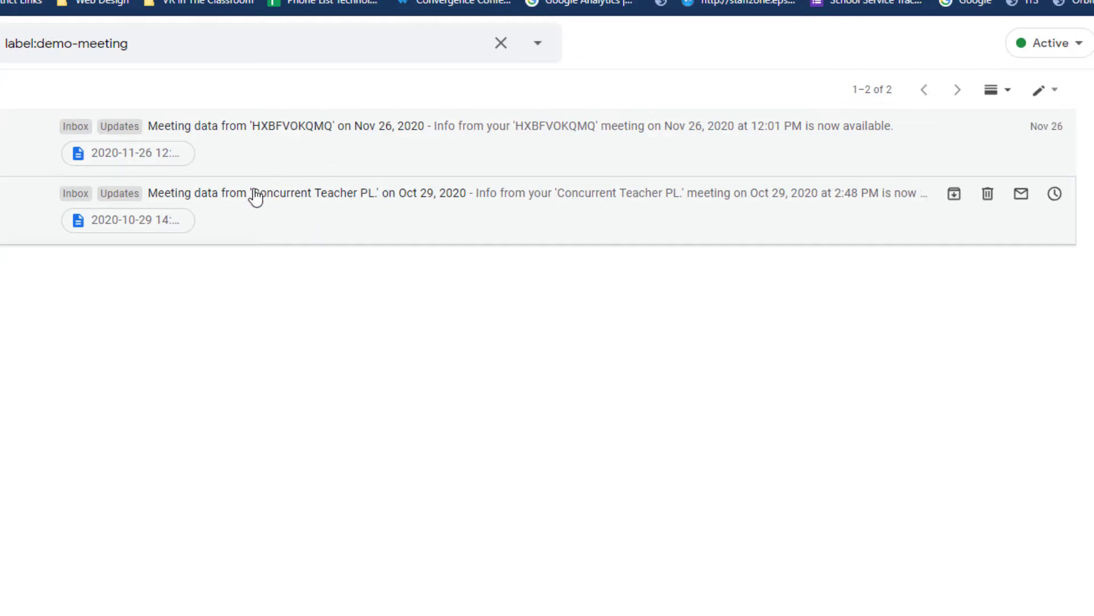
mouse_move(438, 206)
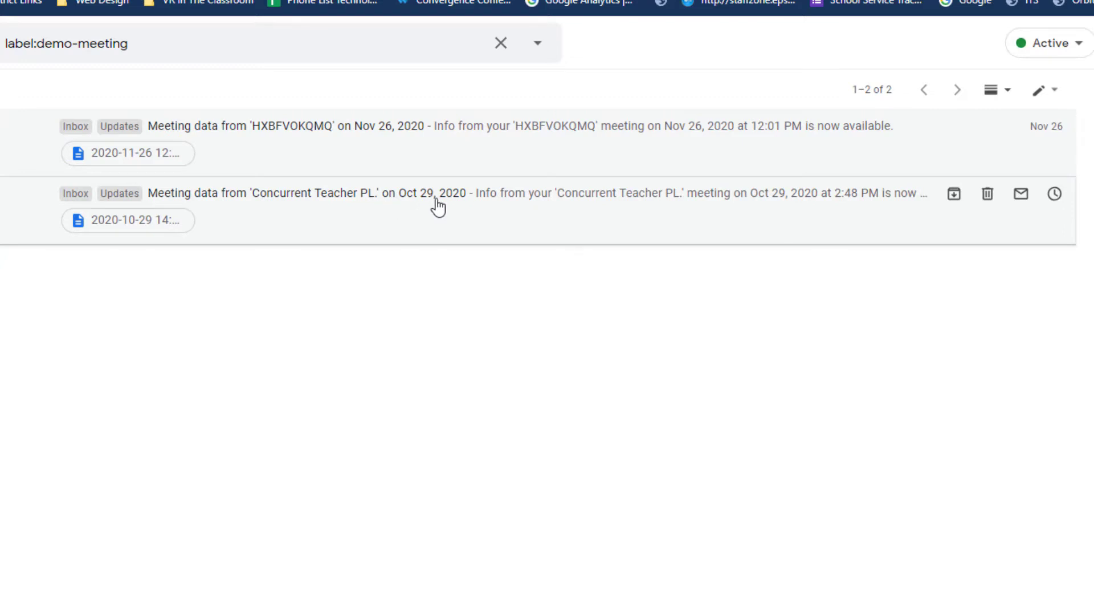
mouse_move(395, 207)
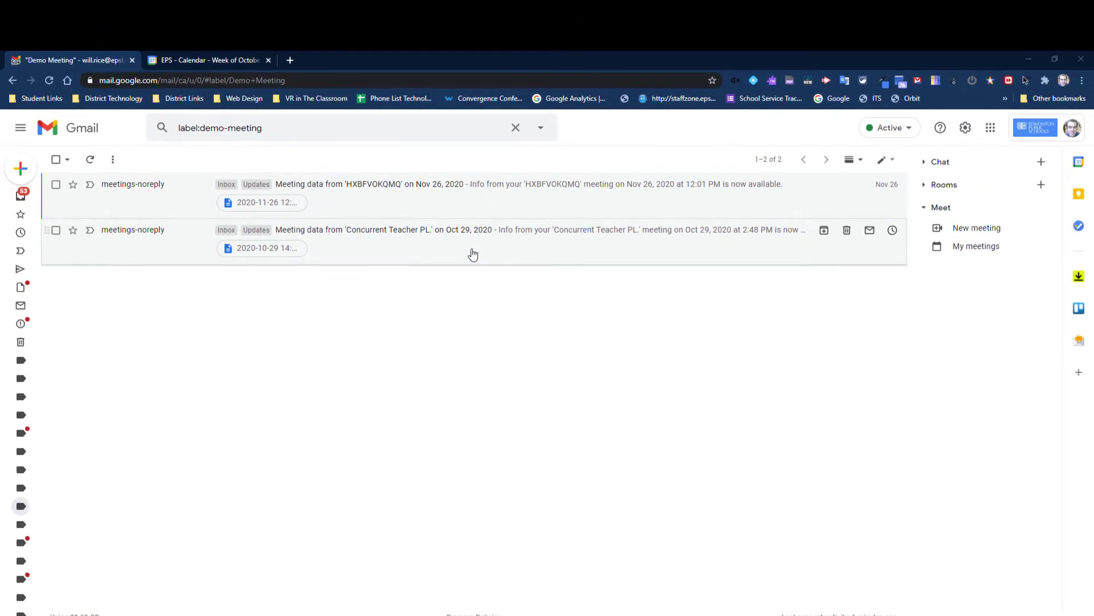
mouse_move(401, 251)
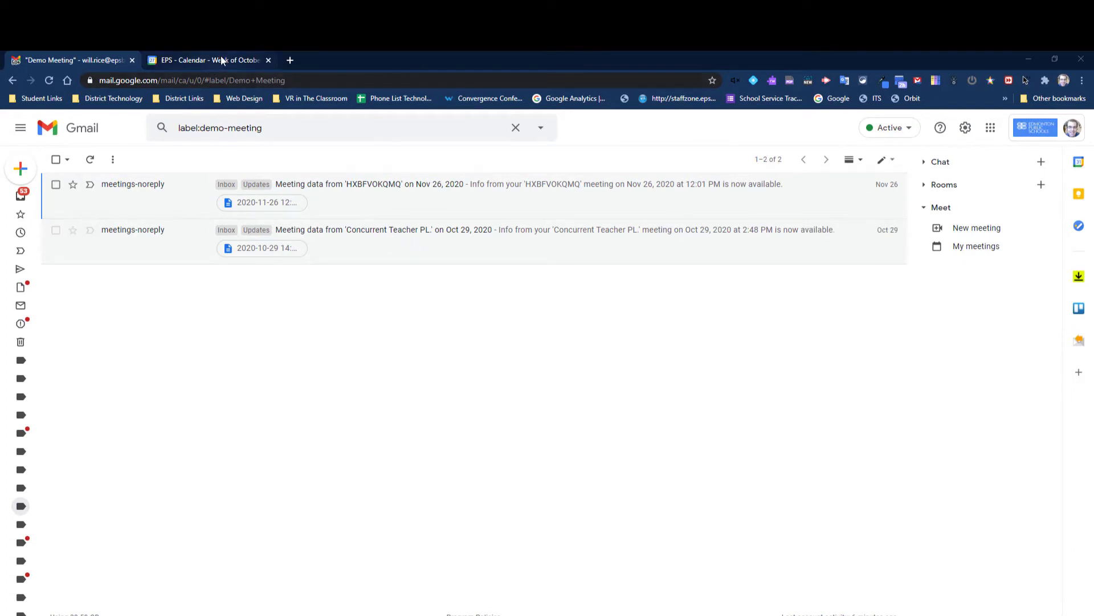
View the Concurrent Teacher PL. event in October 2020, then return to the meeting emails
click(209, 59)
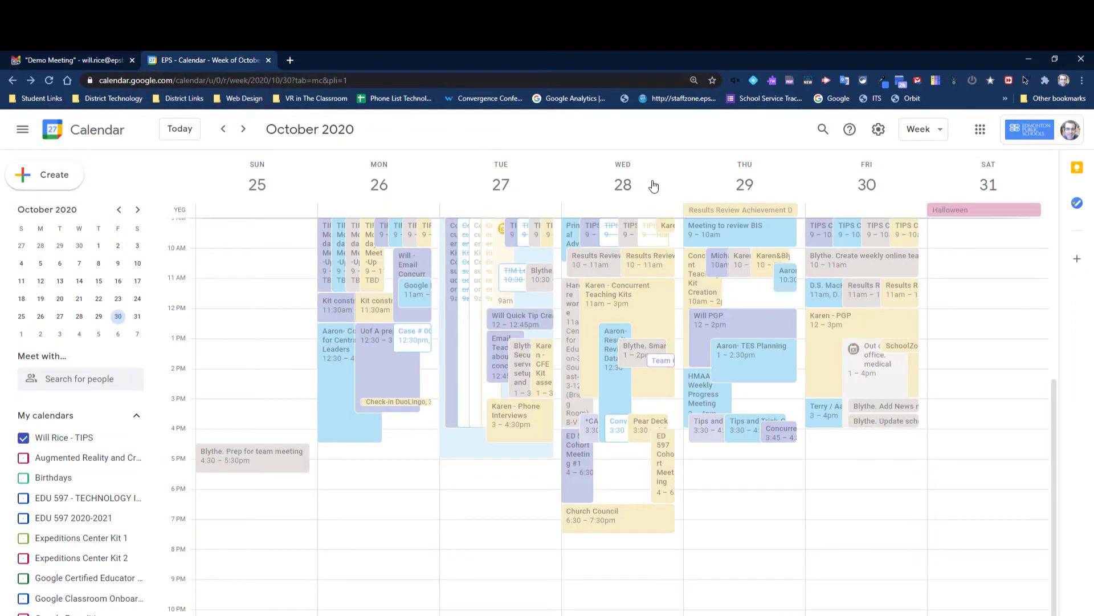
mouse_move(747, 464)
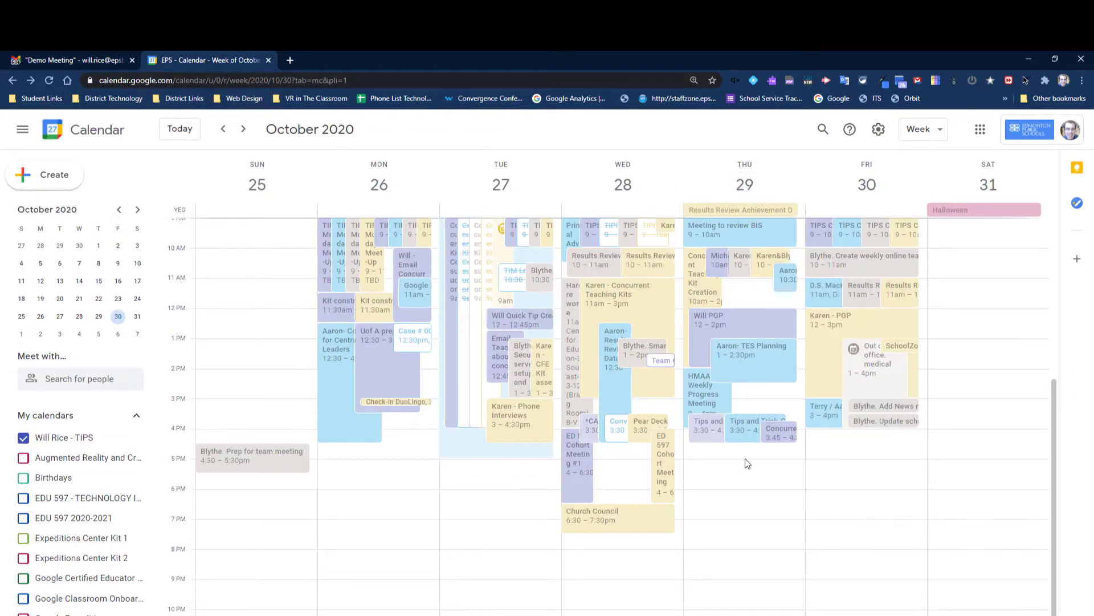
mouse_move(780, 436)
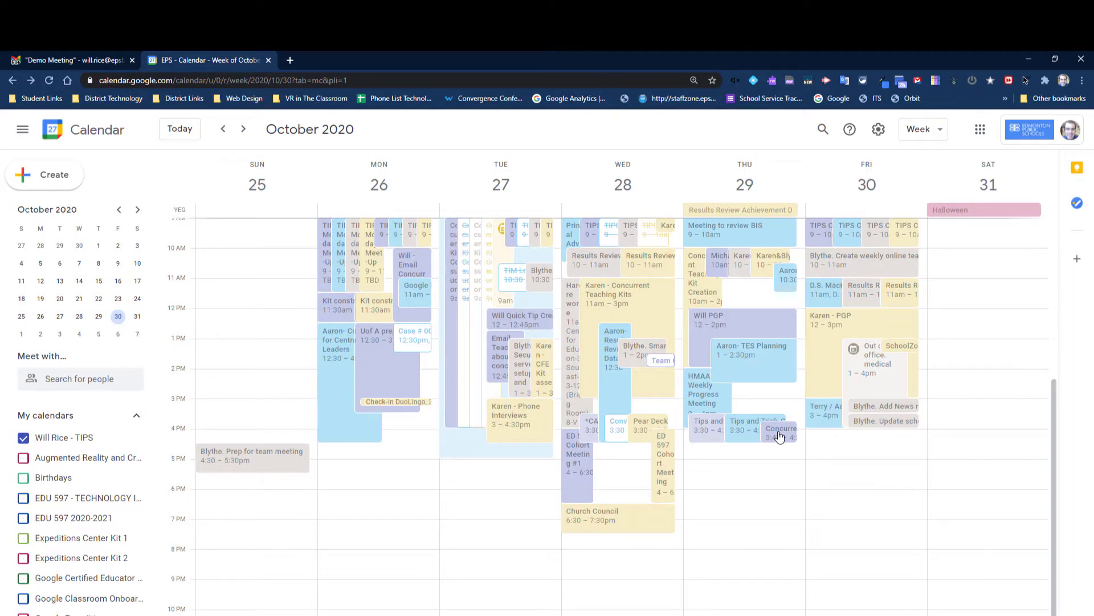
click(779, 432)
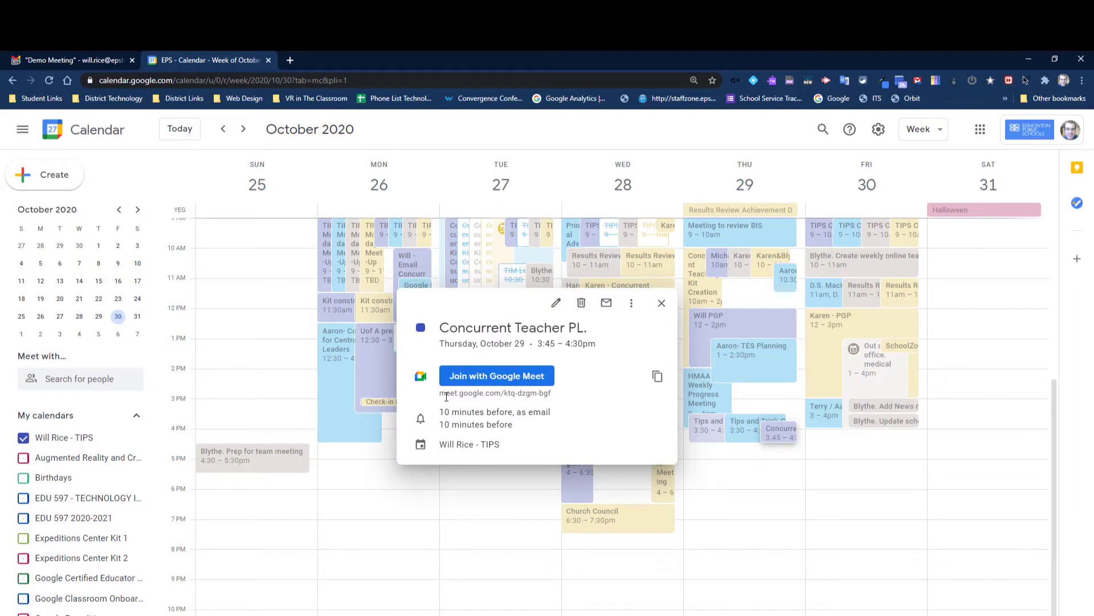
mouse_move(447, 404)
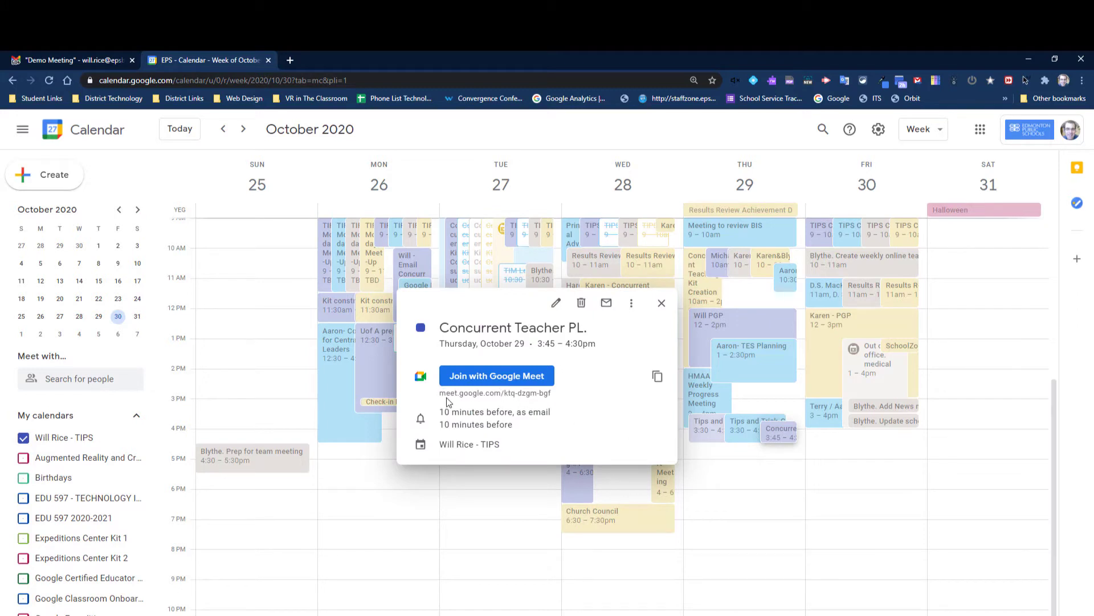
mouse_move(484, 404)
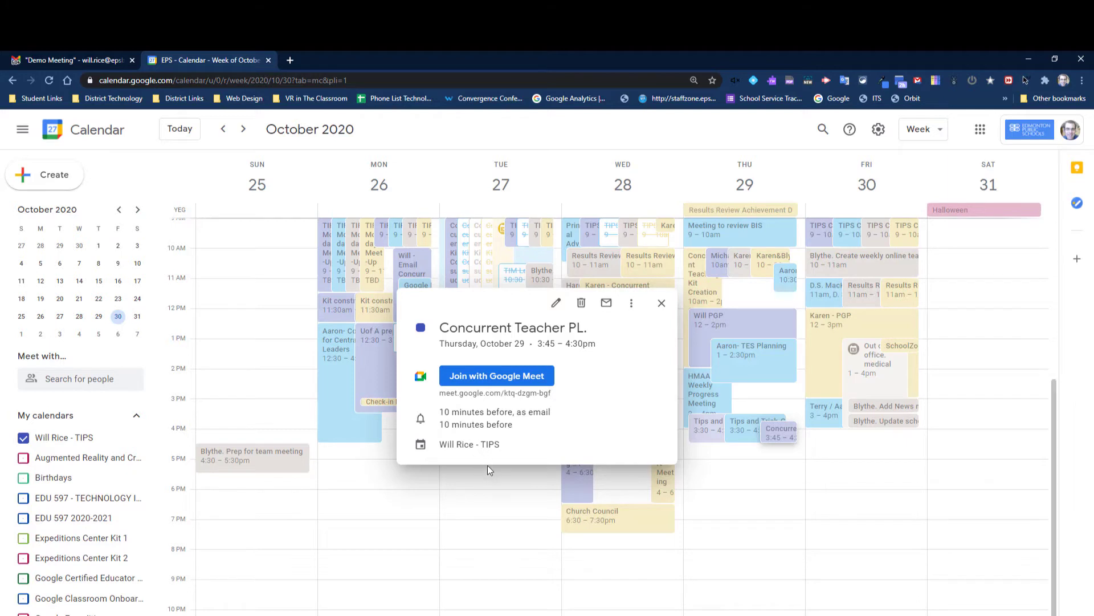
click(70, 60)
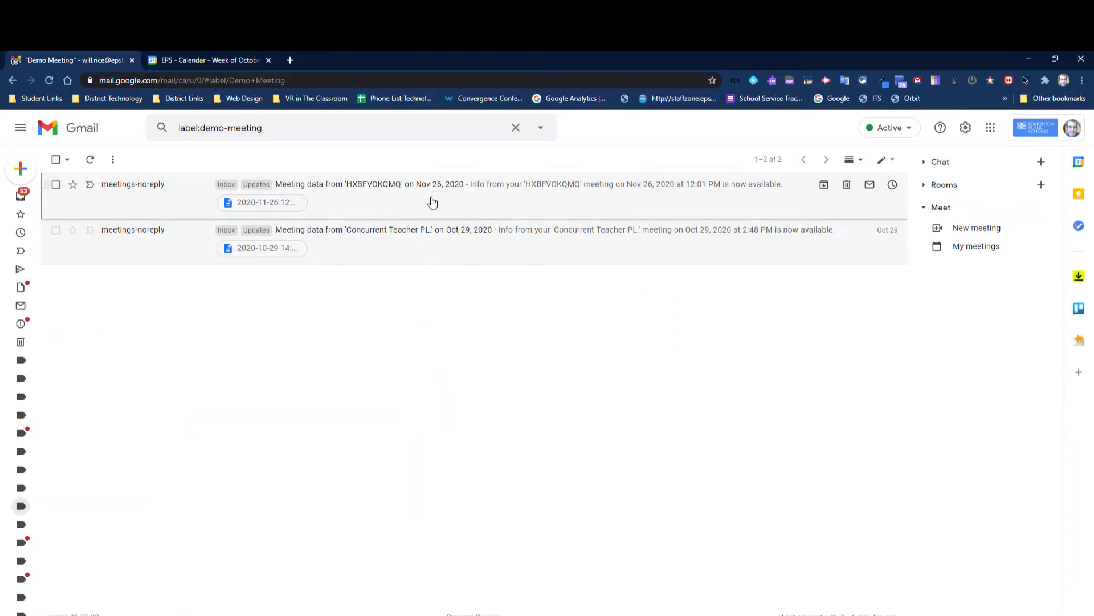
mouse_move(363, 194)
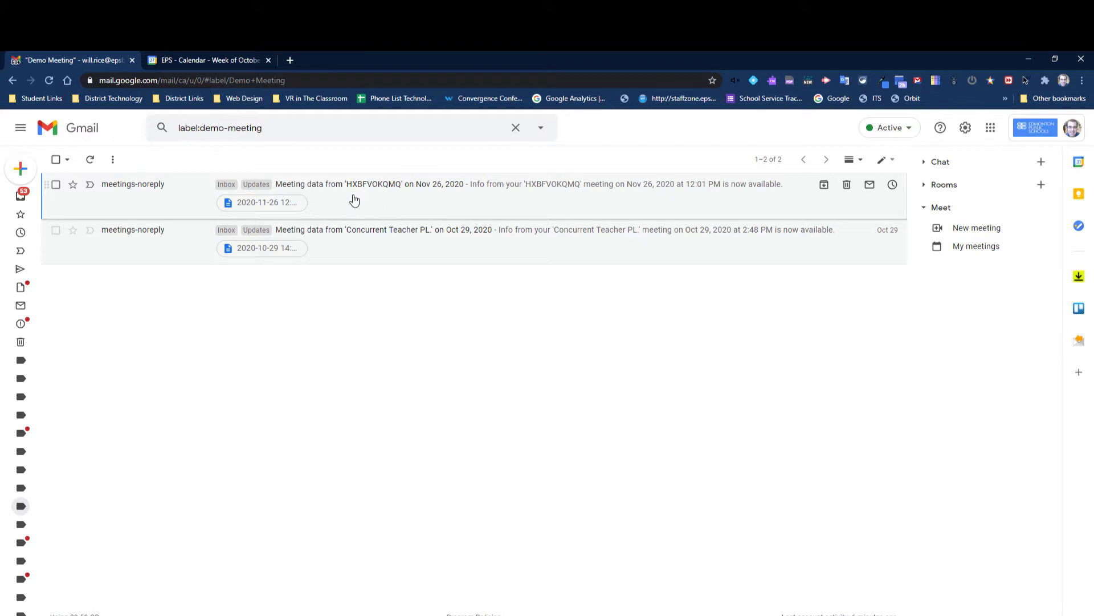
mouse_move(351, 195)
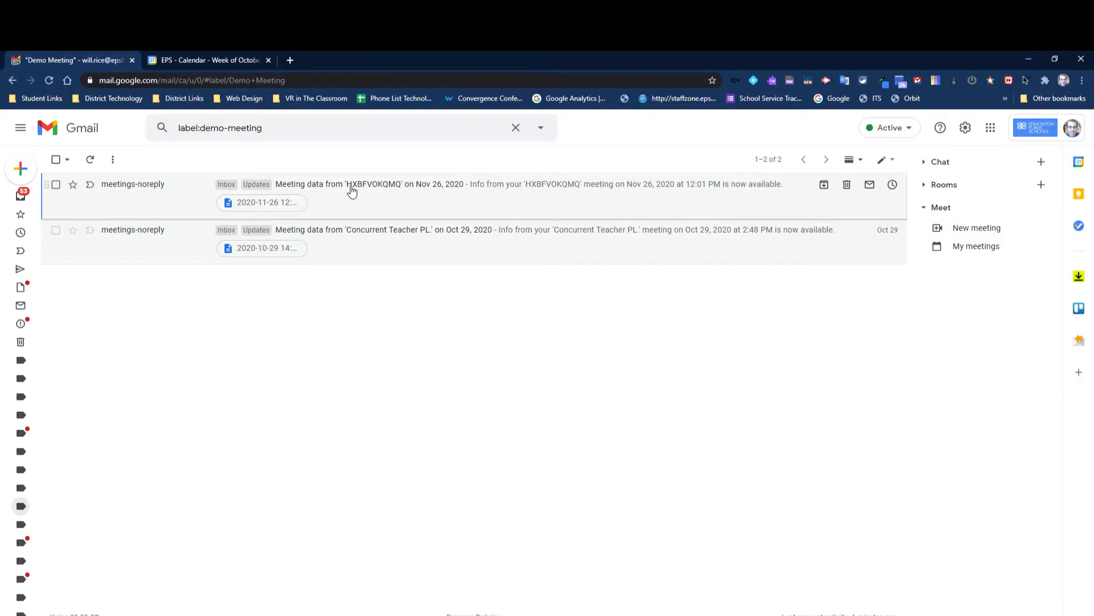
mouse_move(358, 193)
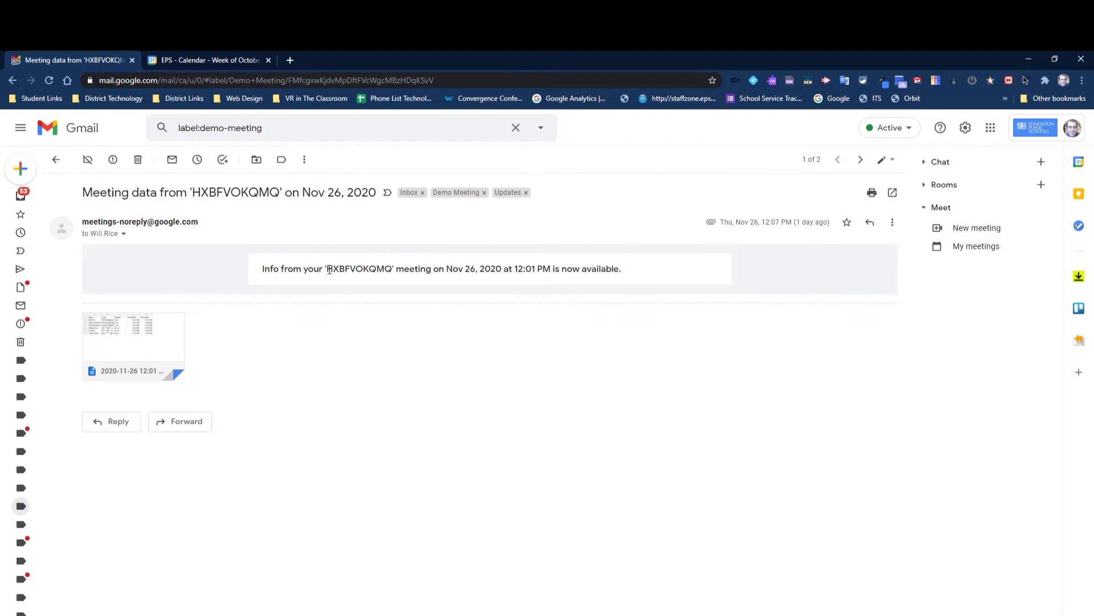
double_click(359, 268)
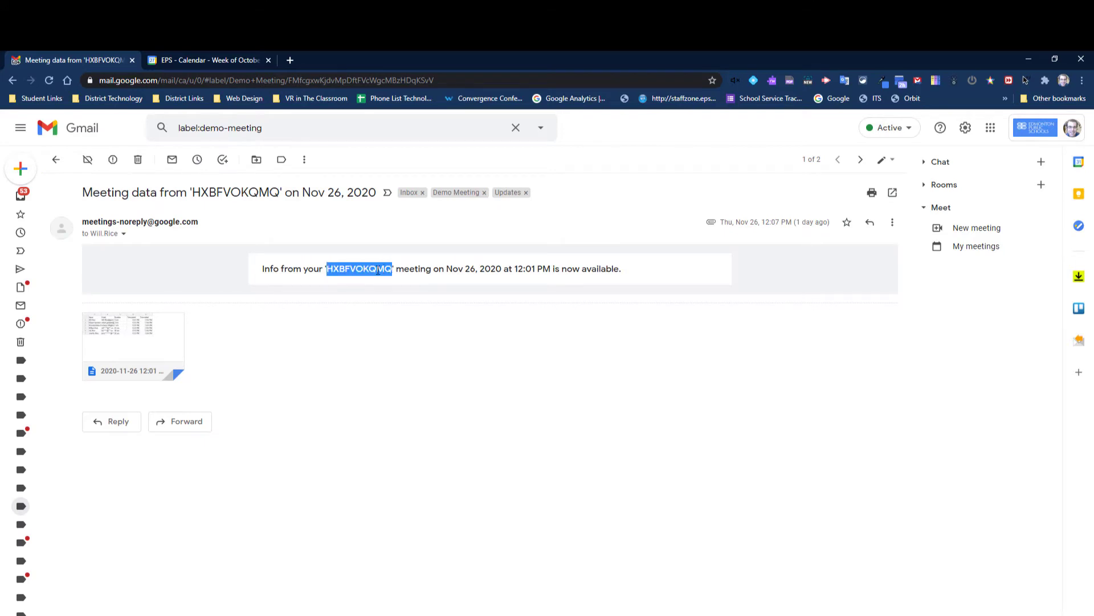
right_click(360, 268)
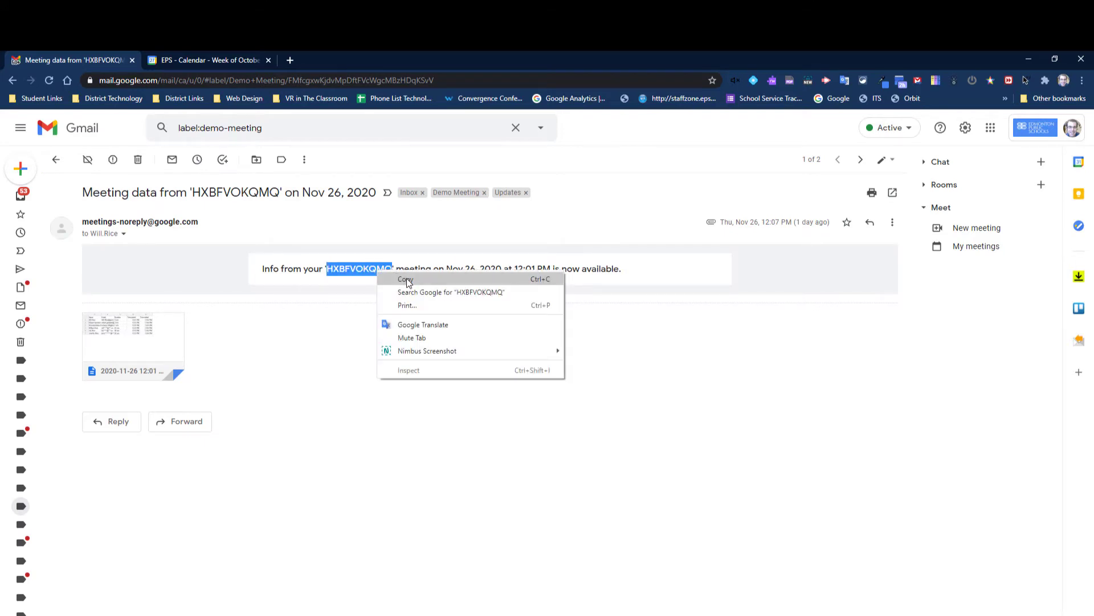
click(405, 279)
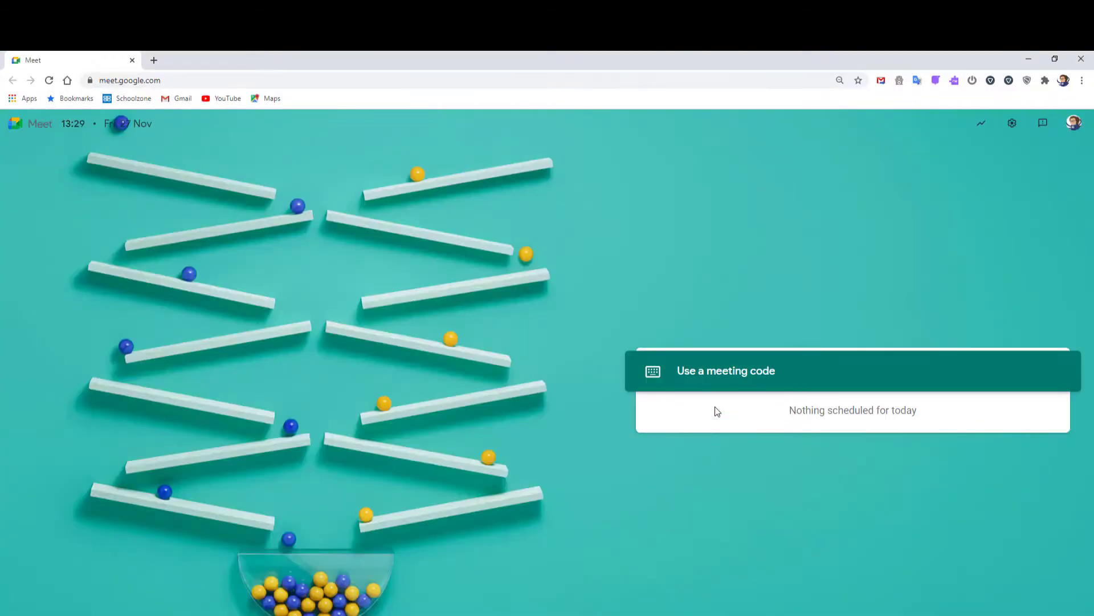
mouse_move(689, 373)
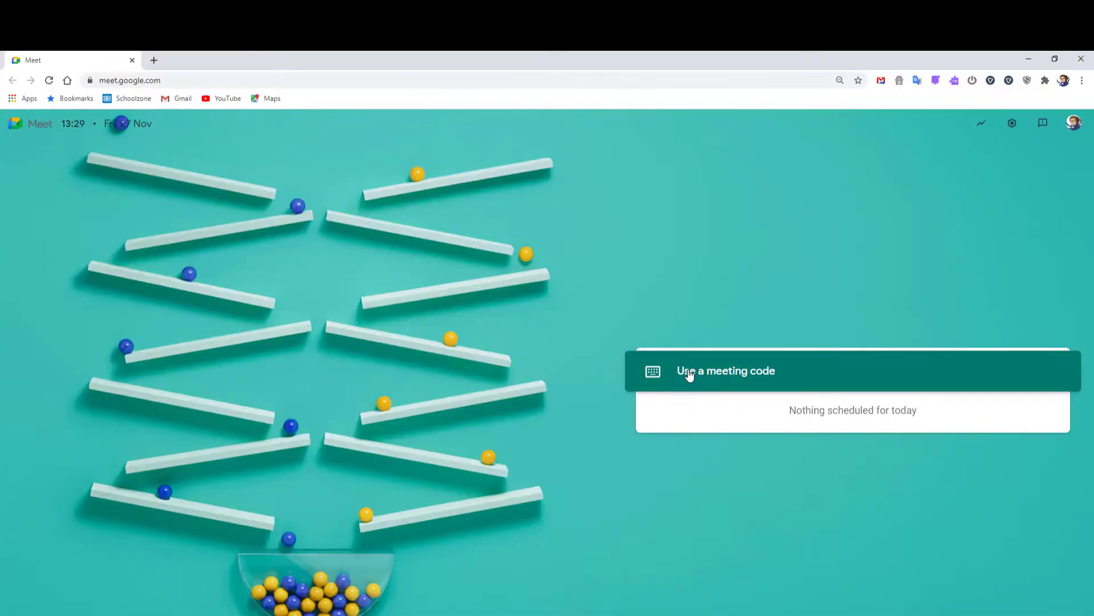
Join meeting HXBFVOKQMQ directly on the second account, then leave the call
right_click(546, 380)
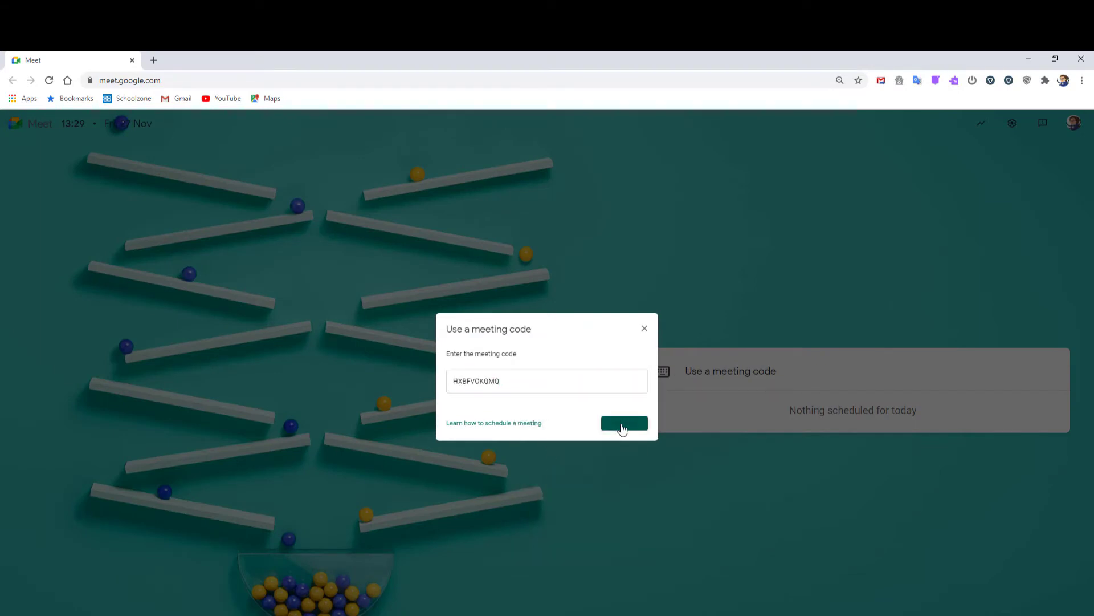
click(623, 423)
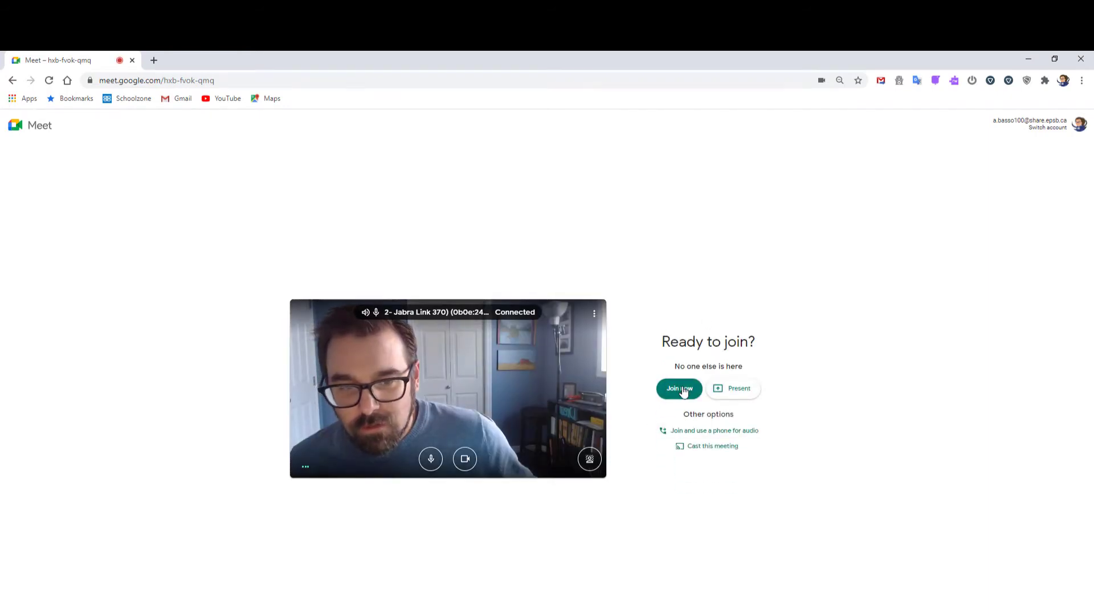
click(678, 388)
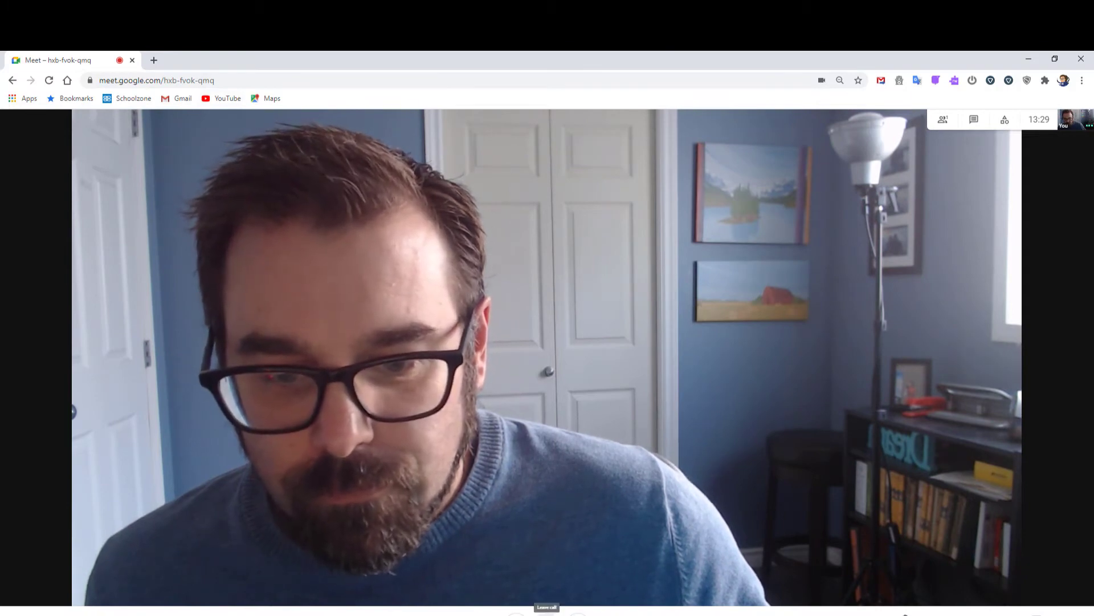
click(546, 607)
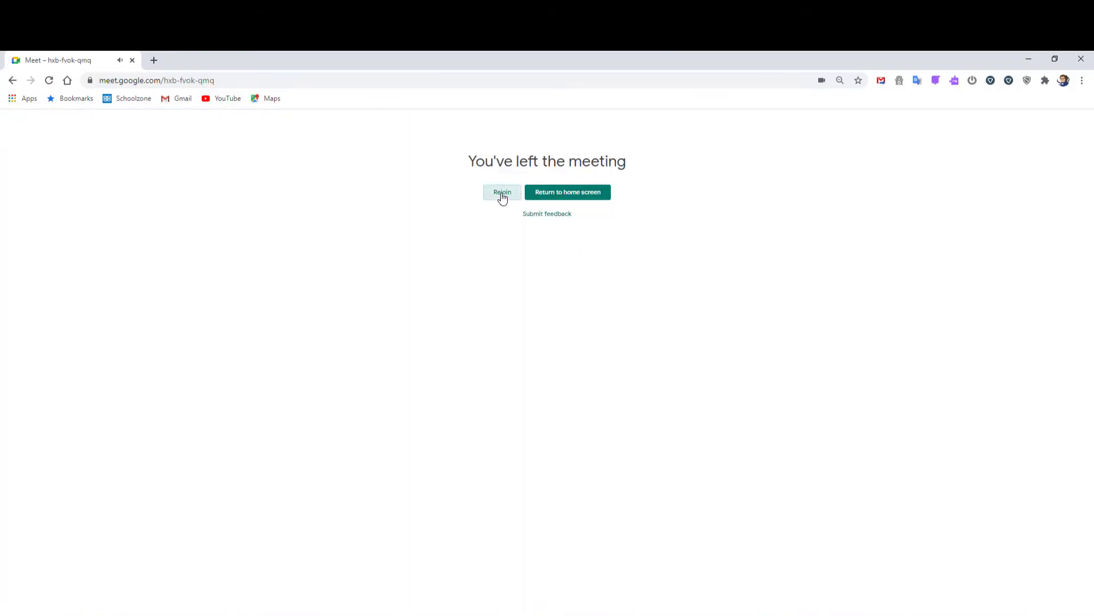
click(501, 192)
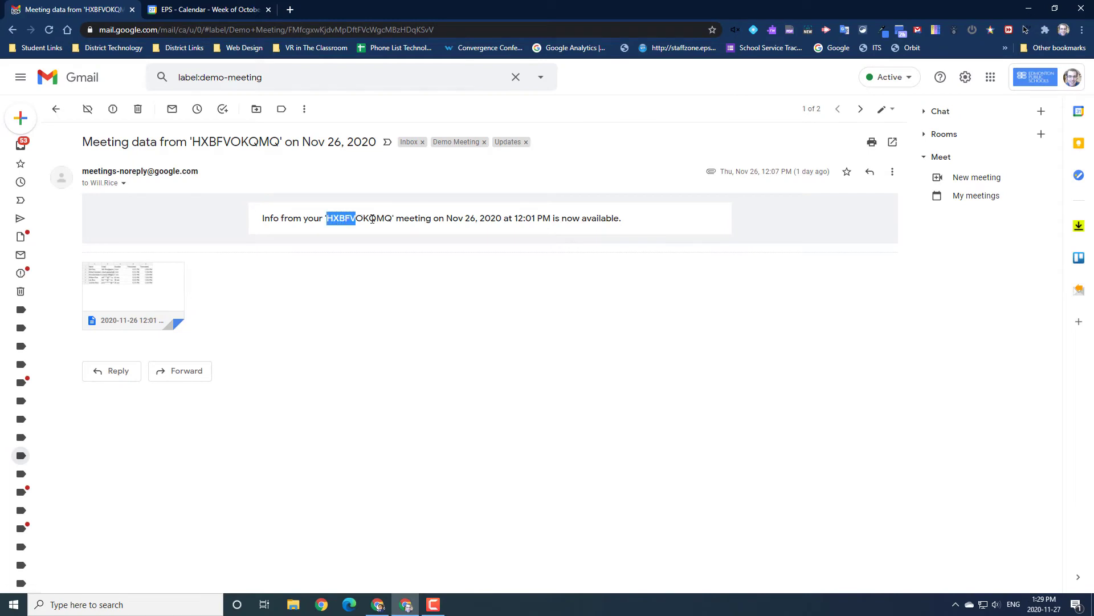
right_click(370, 218)
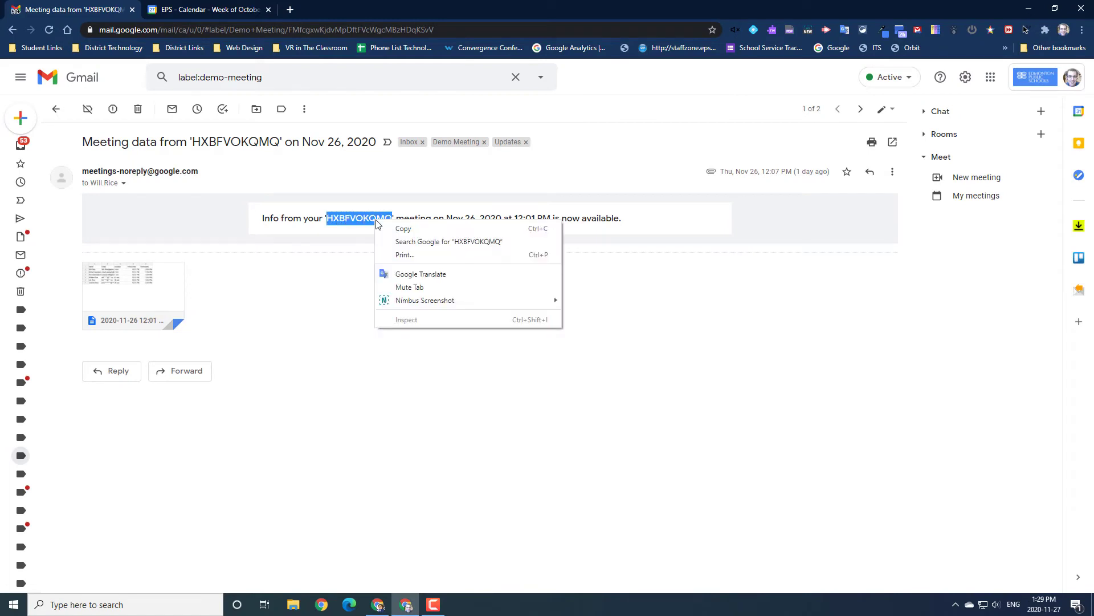
click(407, 115)
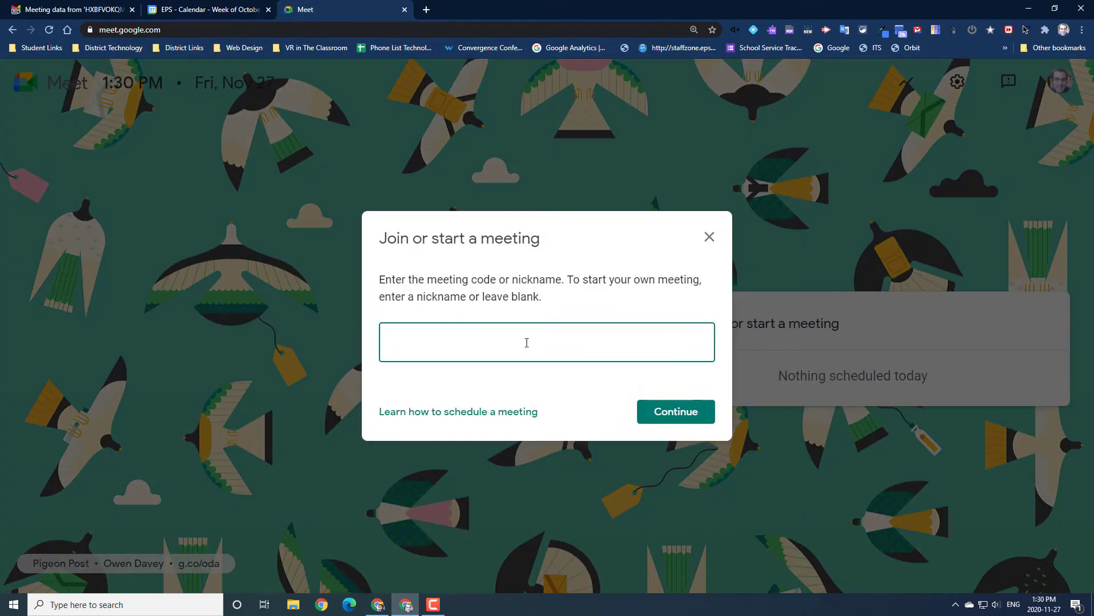
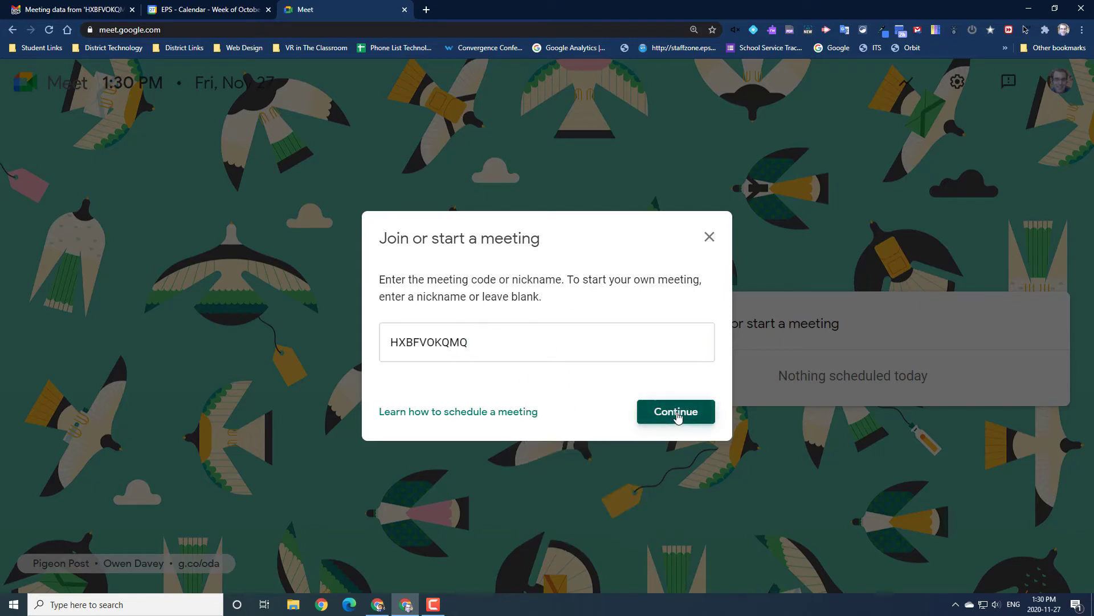
Enter code HXBFVOKQMQ and join the meeting now from the staff account
click(674, 411)
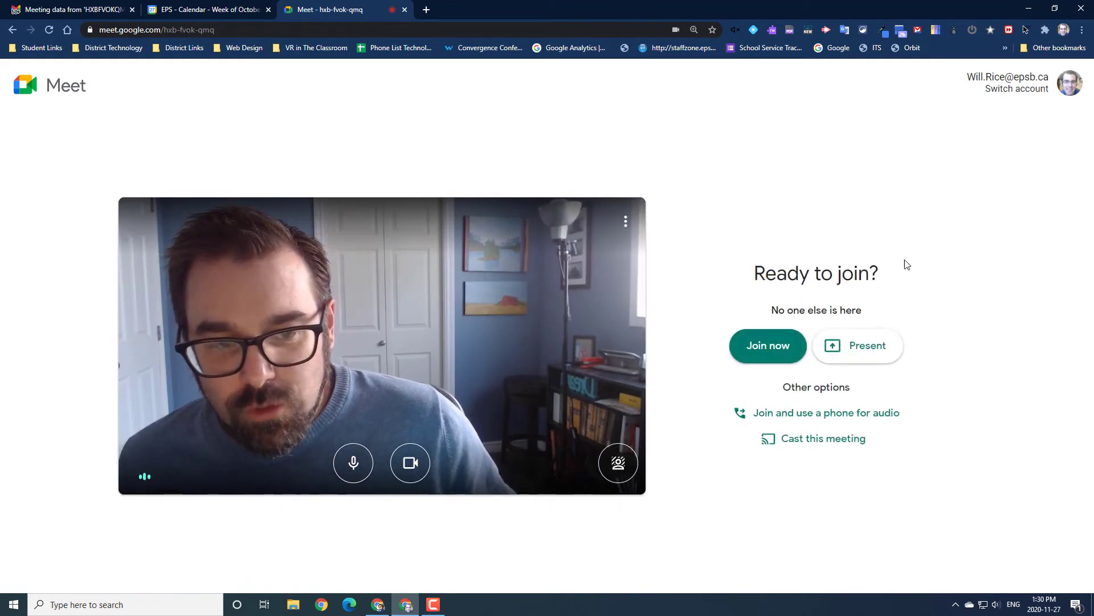
mouse_move(779, 488)
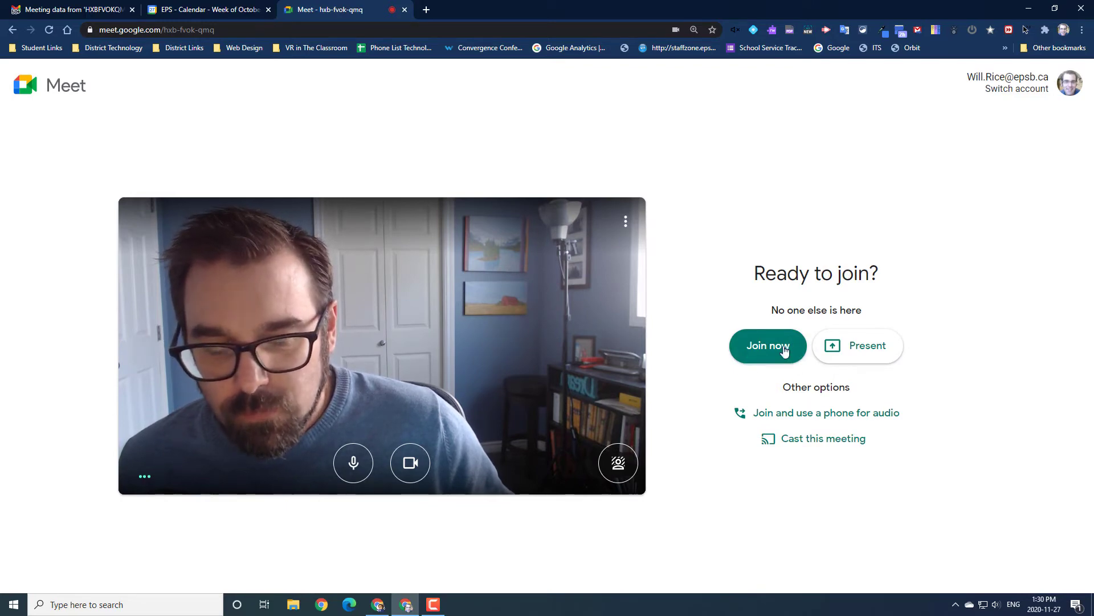
click(767, 346)
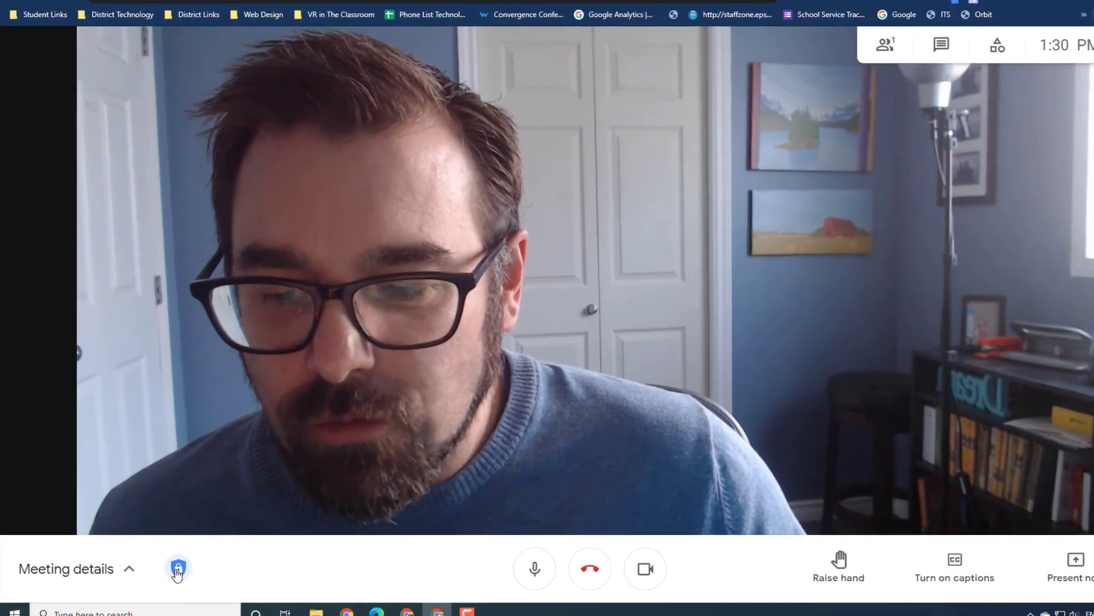
Switch off Quick access in host controls, leave the call, and bring the other window forward
click(178, 568)
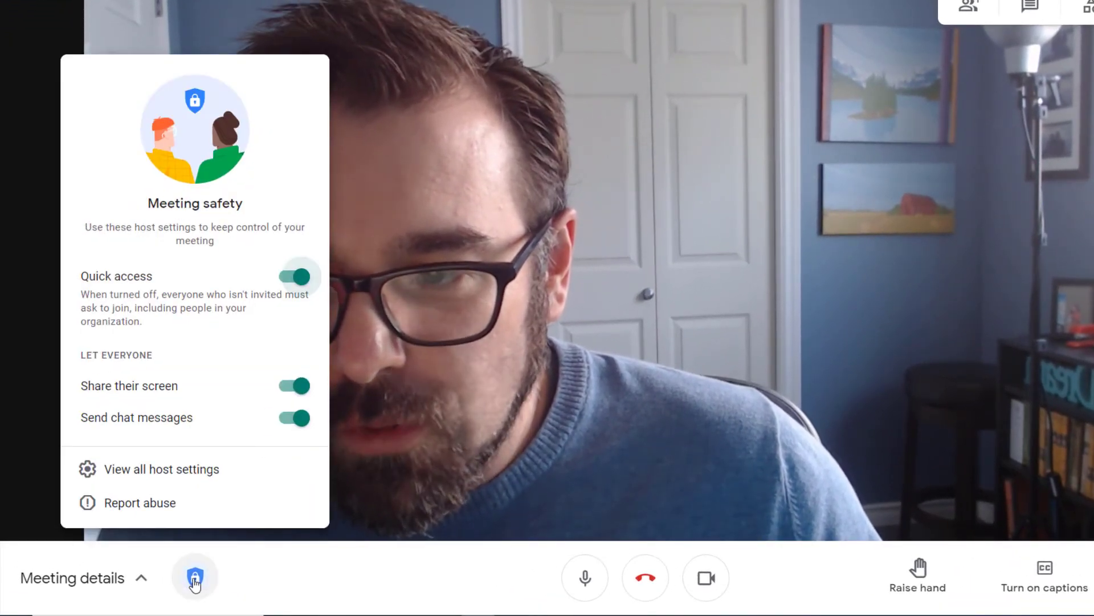
click(294, 276)
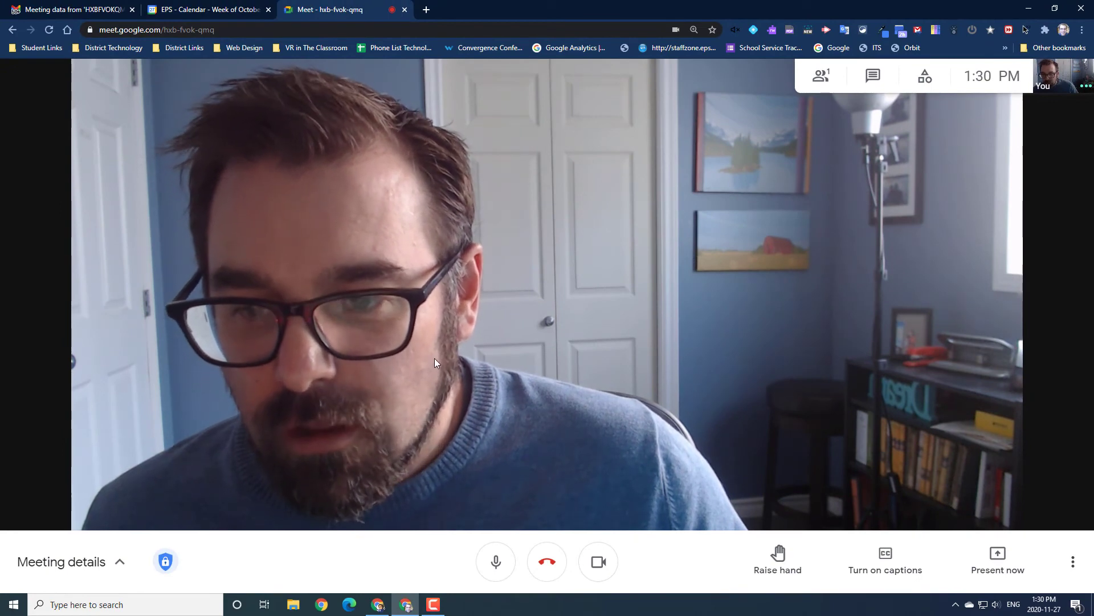
mouse_move(428, 359)
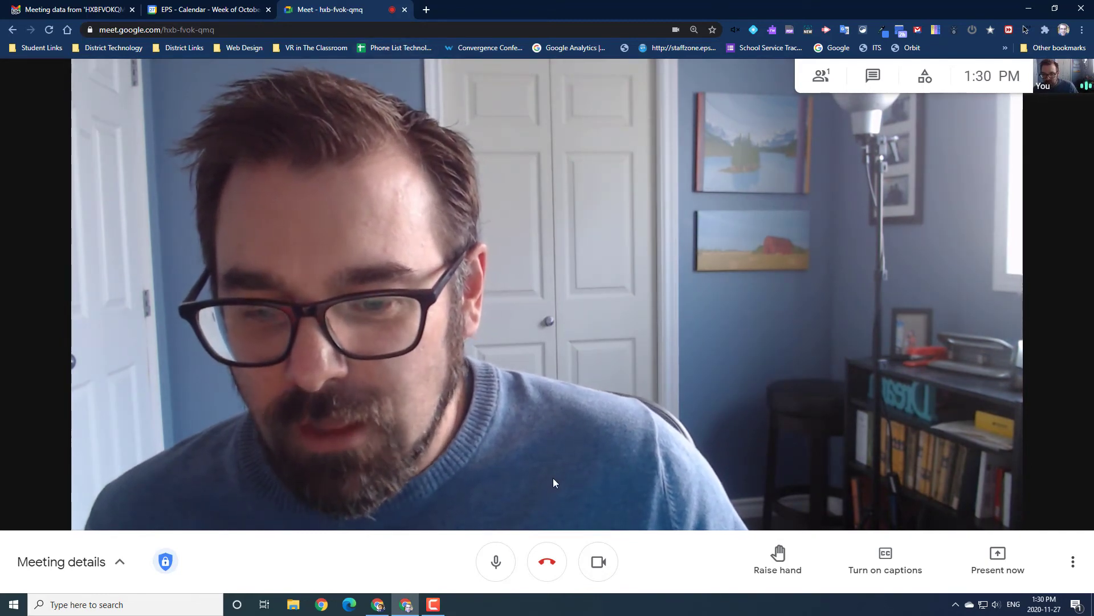
mouse_move(547, 561)
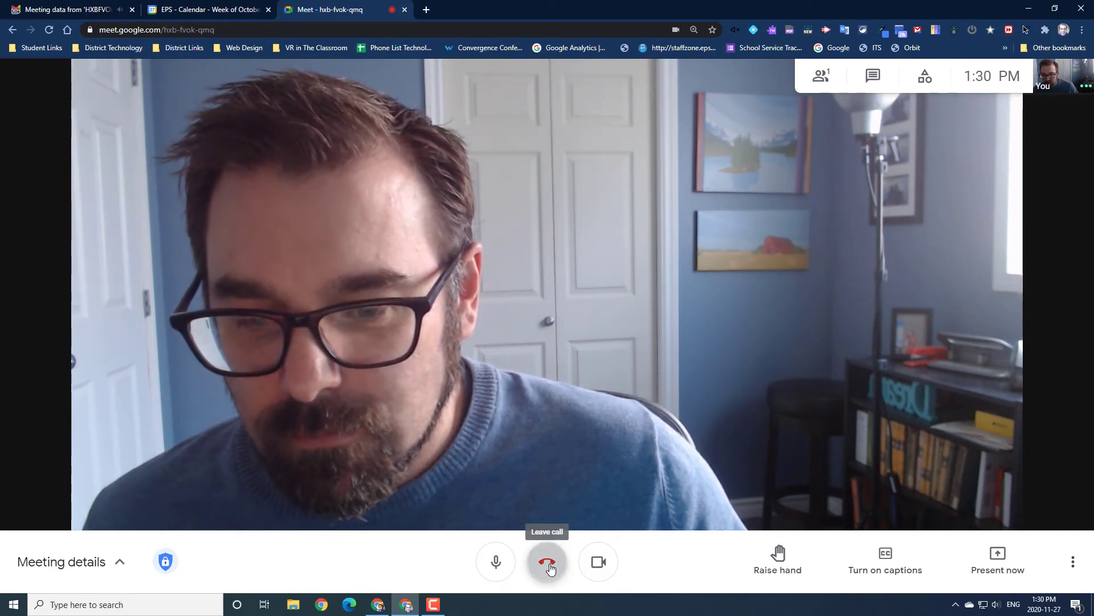
click(547, 561)
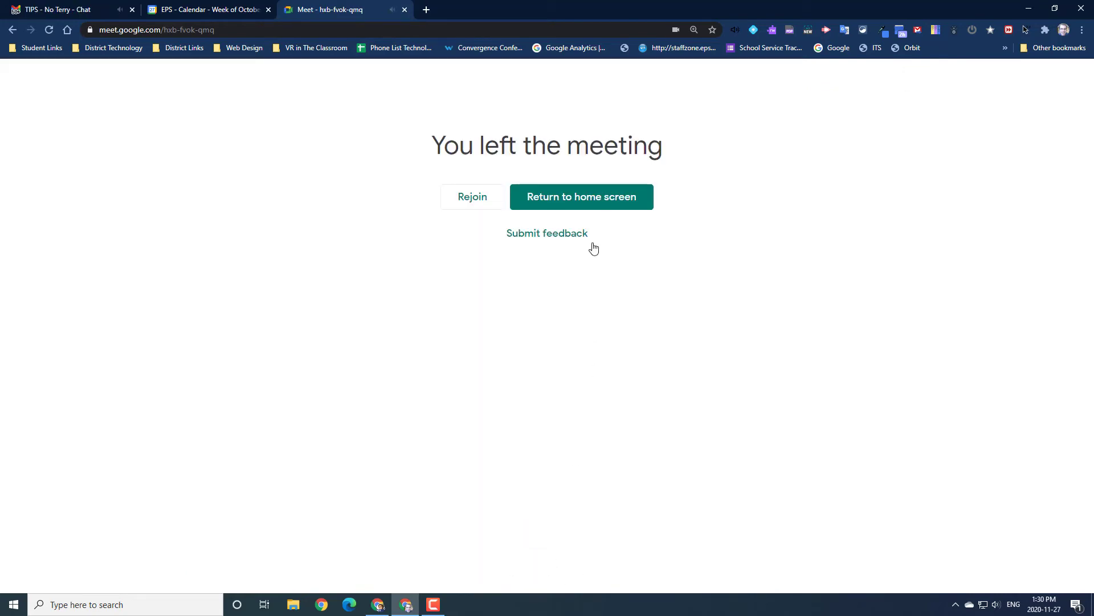
click(581, 196)
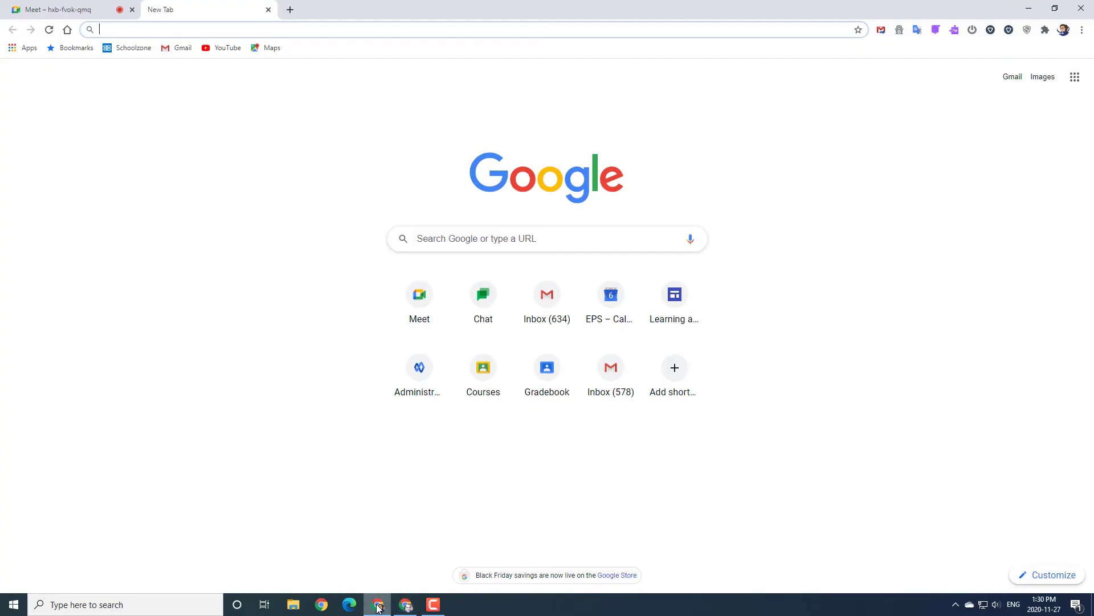
mouse_move(482, 303)
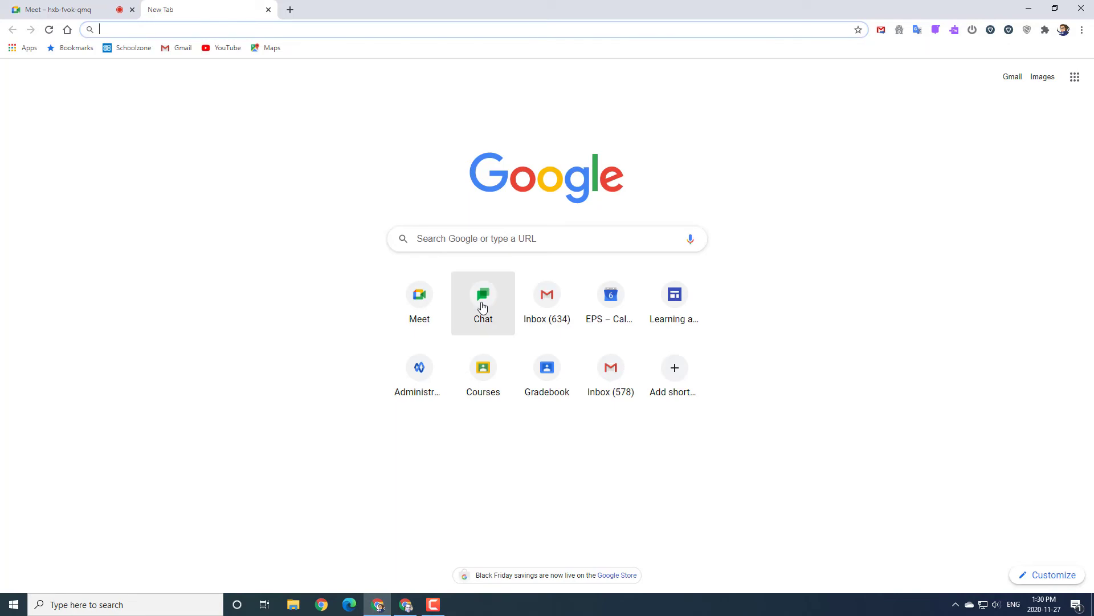
click(419, 293)
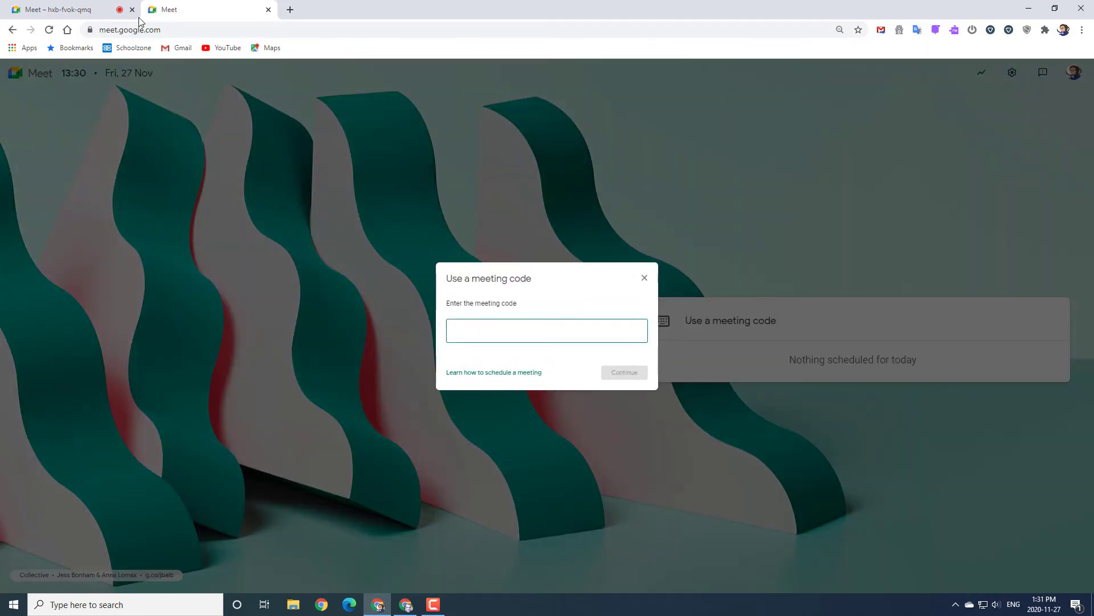
click(546, 330)
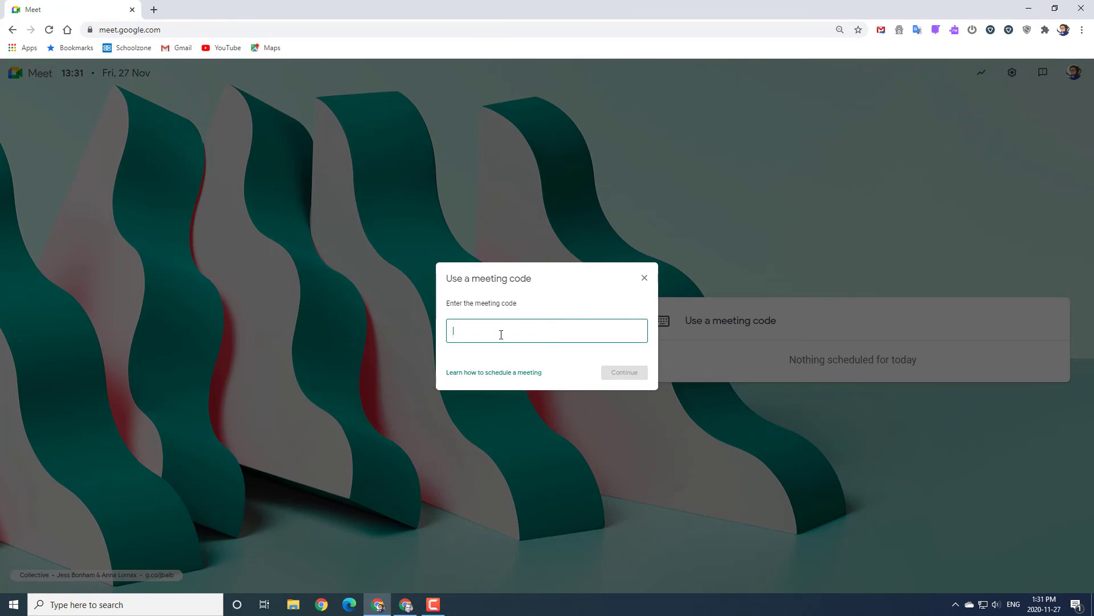
text(HXBFVOKQMQ)
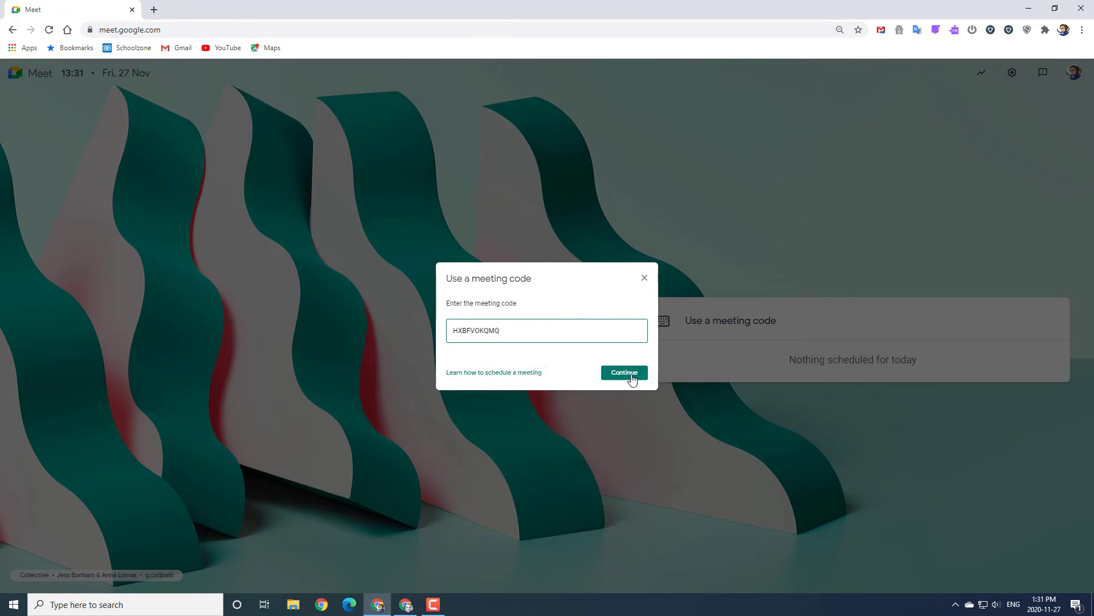
click(623, 372)
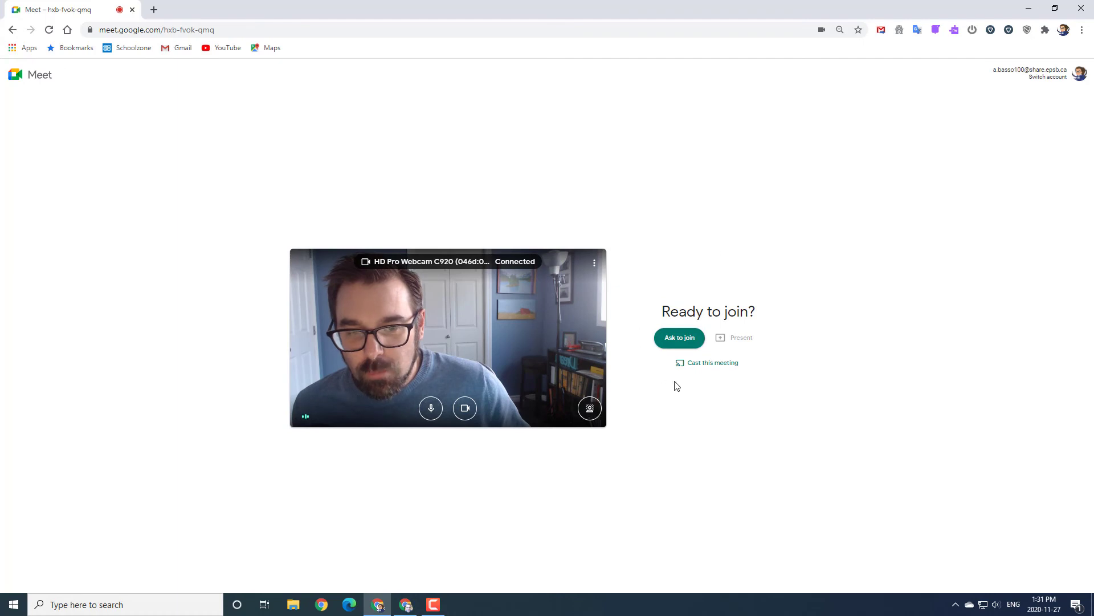
mouse_move(677, 342)
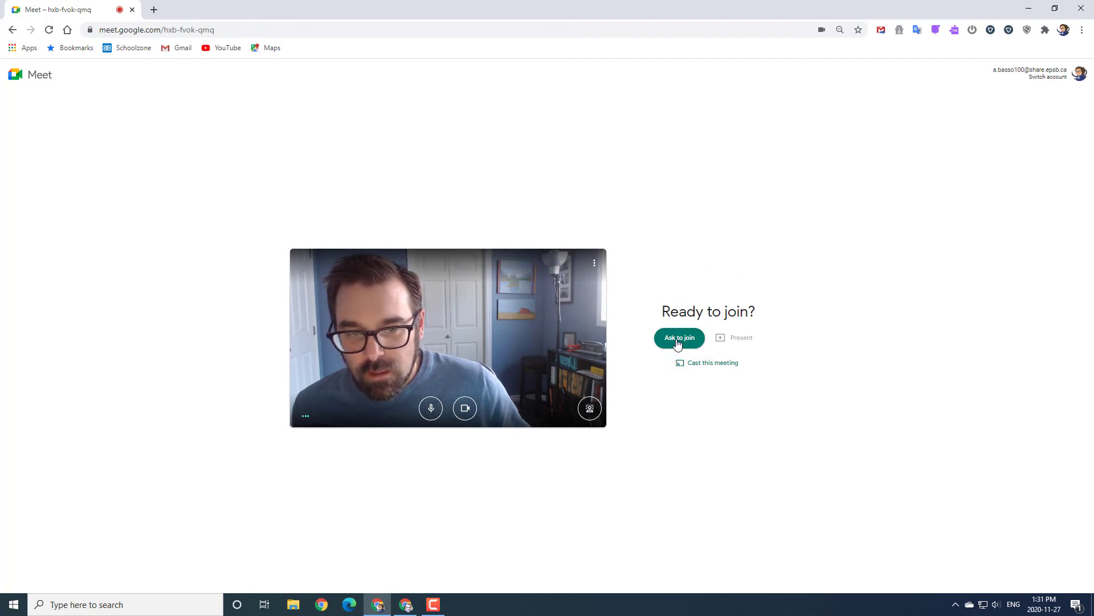
click(679, 338)
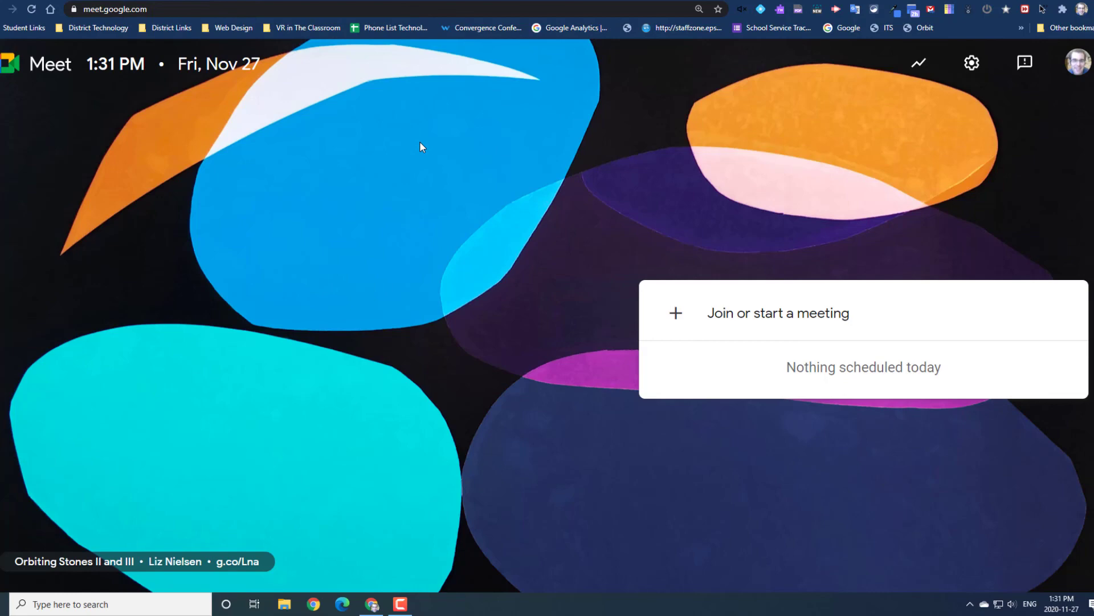
mouse_move(421, 187)
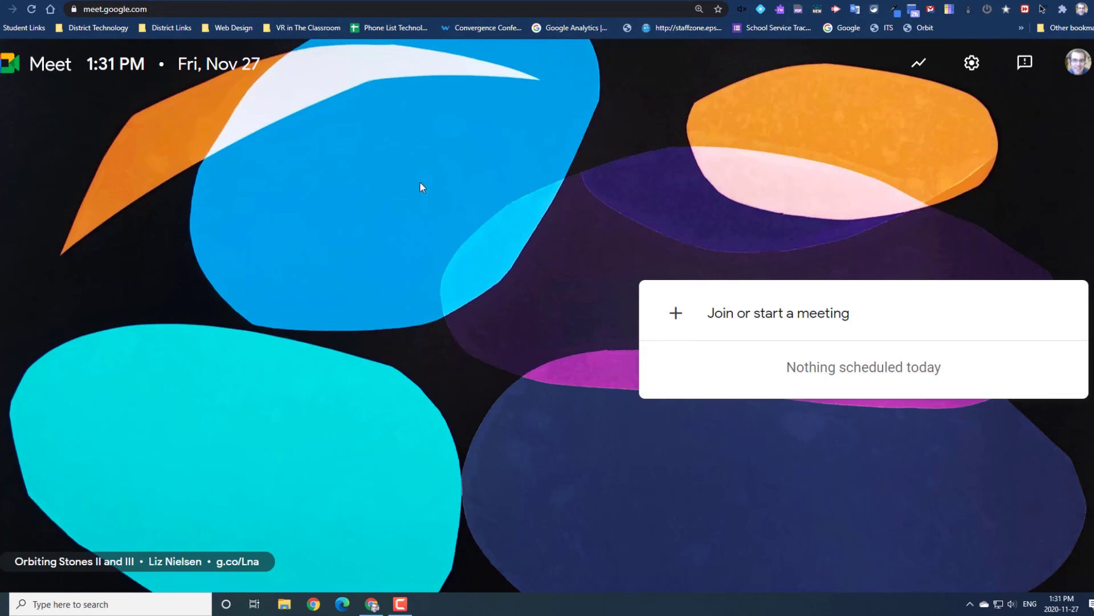
mouse_move(427, 192)
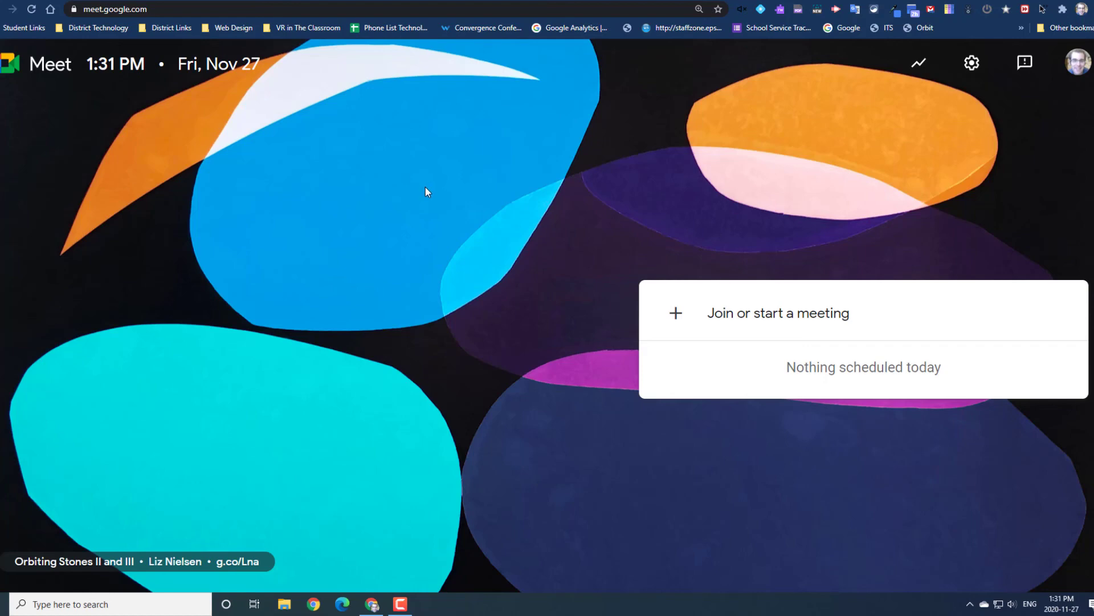
mouse_move(436, 178)
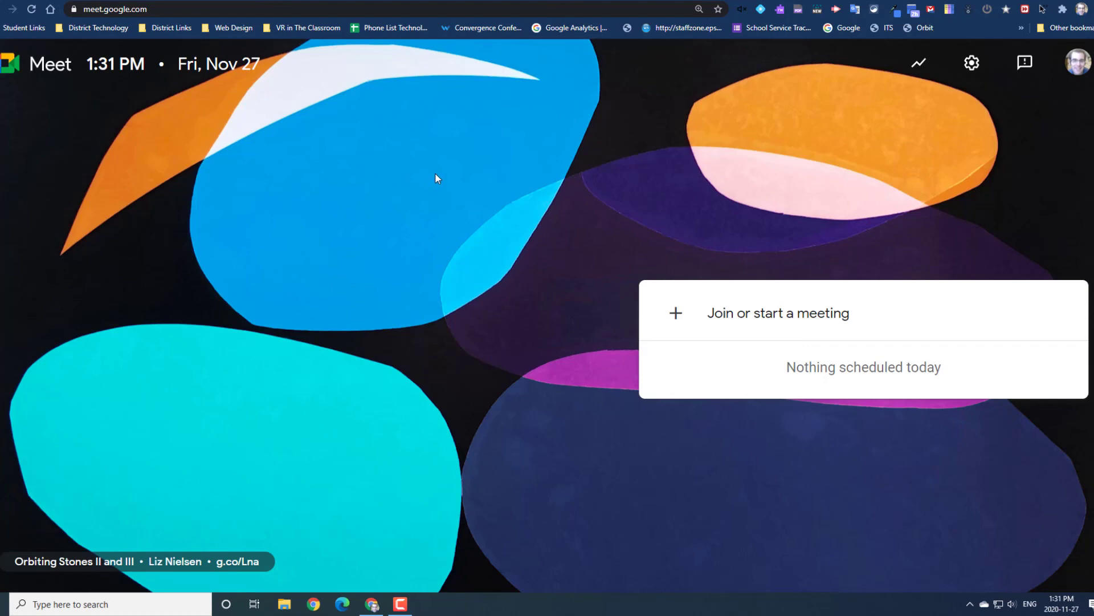
mouse_move(438, 176)
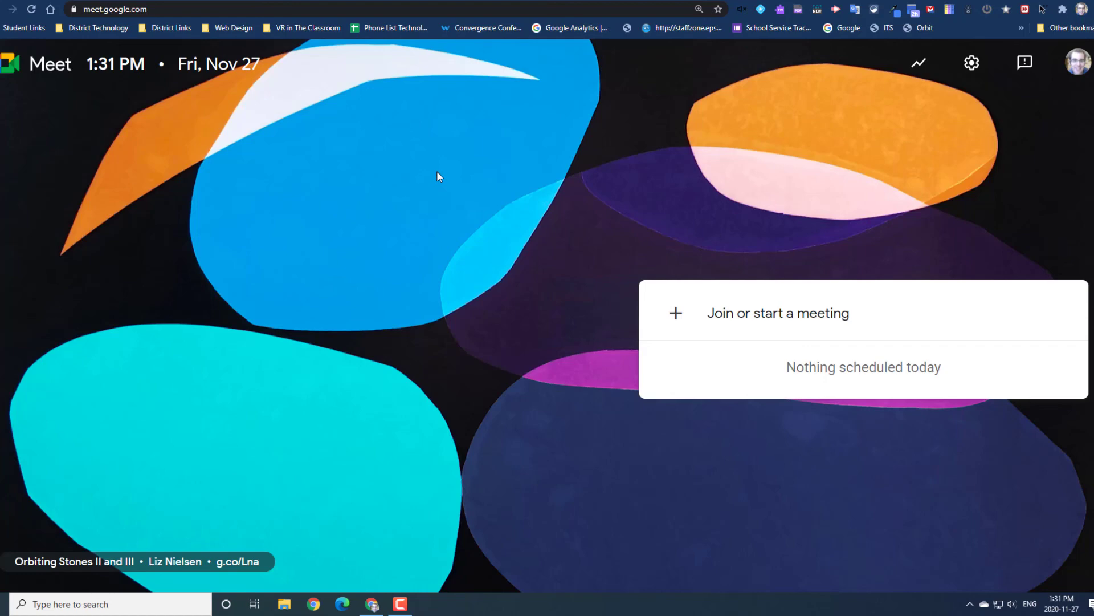
mouse_move(433, 168)
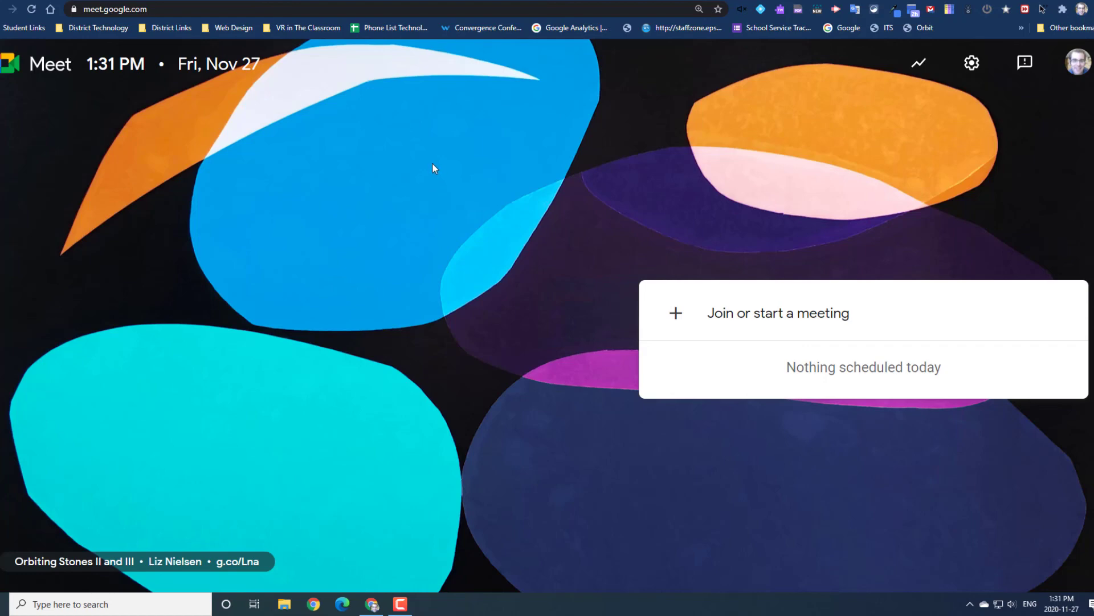